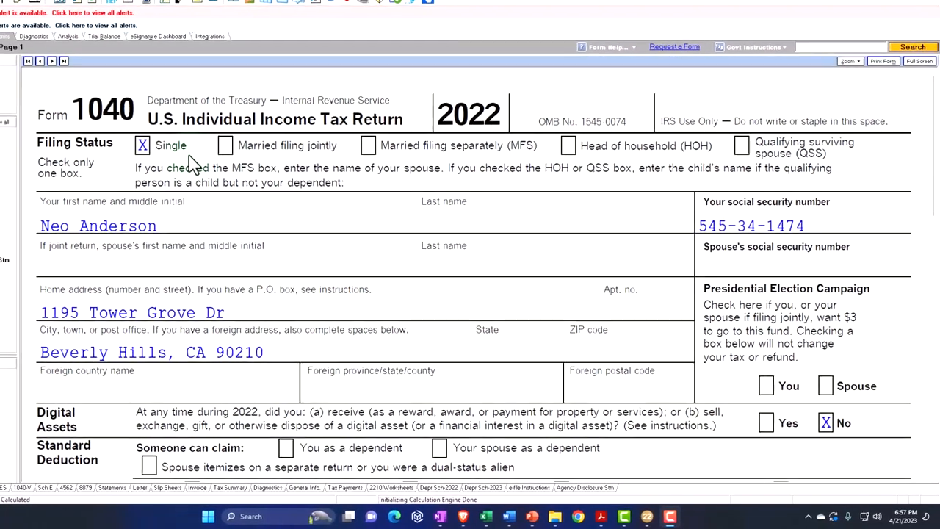
Scroll Schedule E to line 26, checking $159,338 rents, $59,338 expenses and $100,000 net income.
{"action": "scroll", "scroll_direction": "down", "scroll_amount": 3}
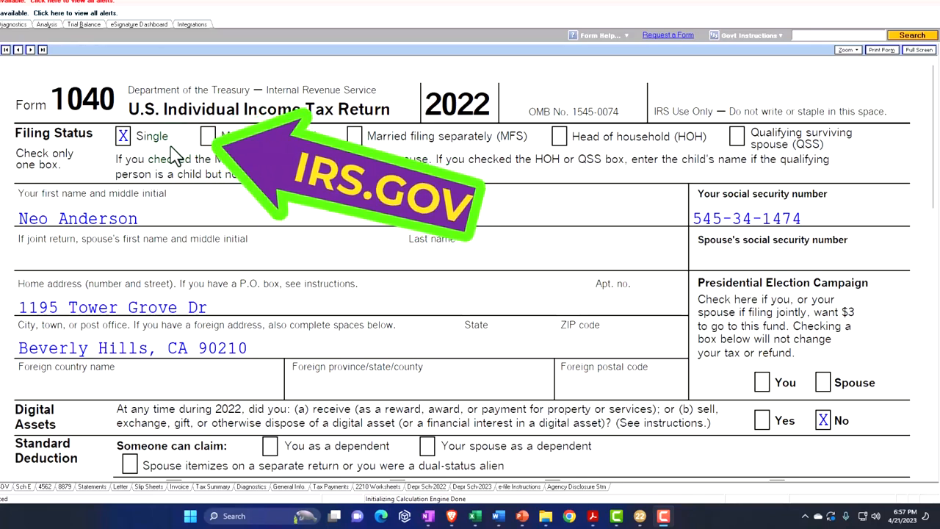
{"action": "scroll", "scroll_direction": "down", "scroll_amount": 3}
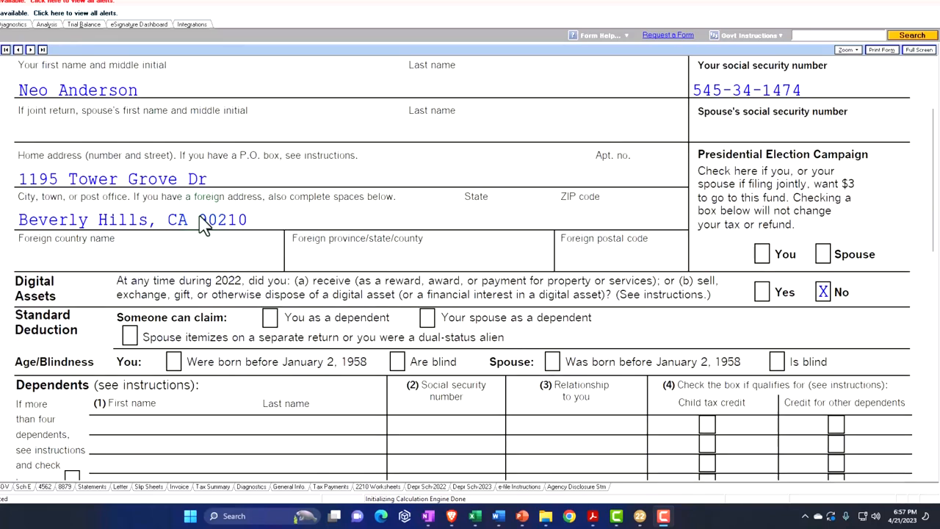
{"action": "scroll", "scroll_direction": "down", "scroll_amount": 3}
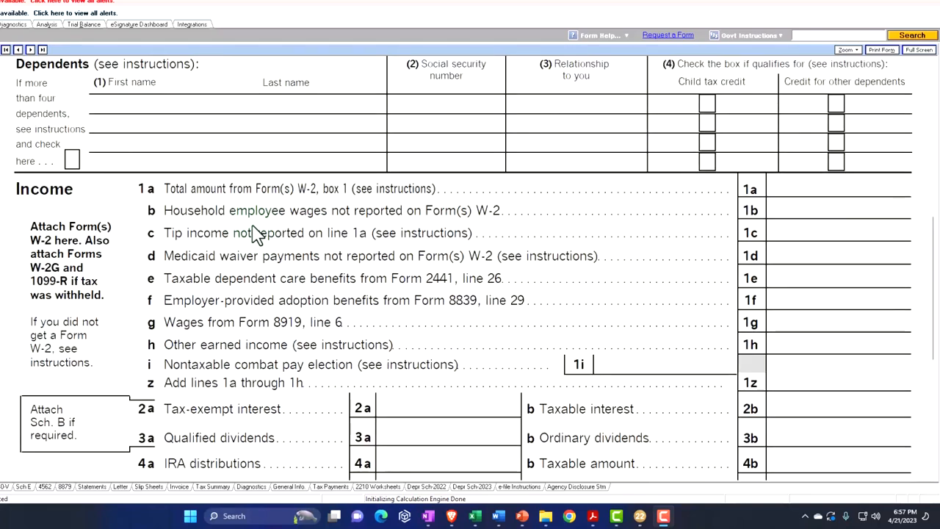
{"action": "scroll", "scroll_direction": "down", "scroll_amount": 3}
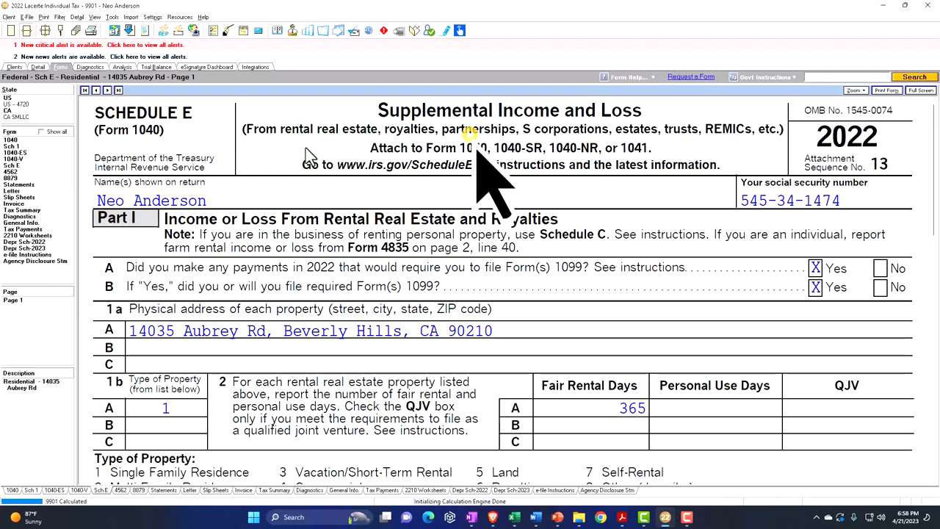
{"action": "mouse_move", "coordinate": [357, 248]}
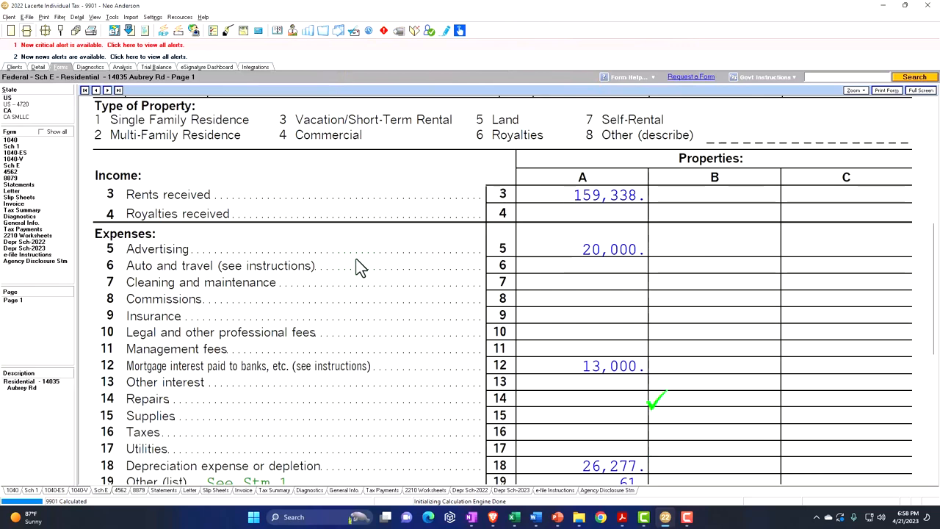
{"action": "mouse_move", "coordinate": [467, 213]}
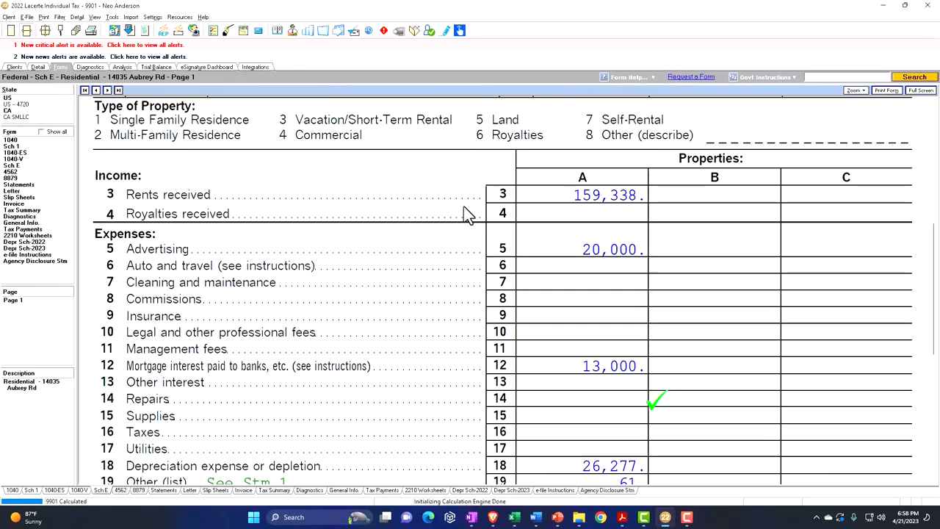
{"action": "scroll", "scroll_direction": "down", "scroll_amount": 3}
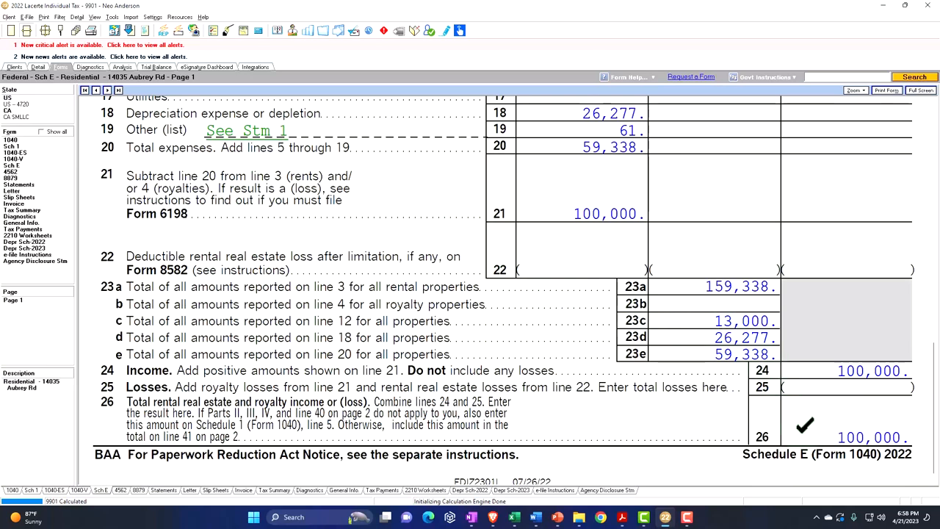
Switch back to Form 1040 from the form list.
{"action": "left_click", "coordinate": [12, 165]}
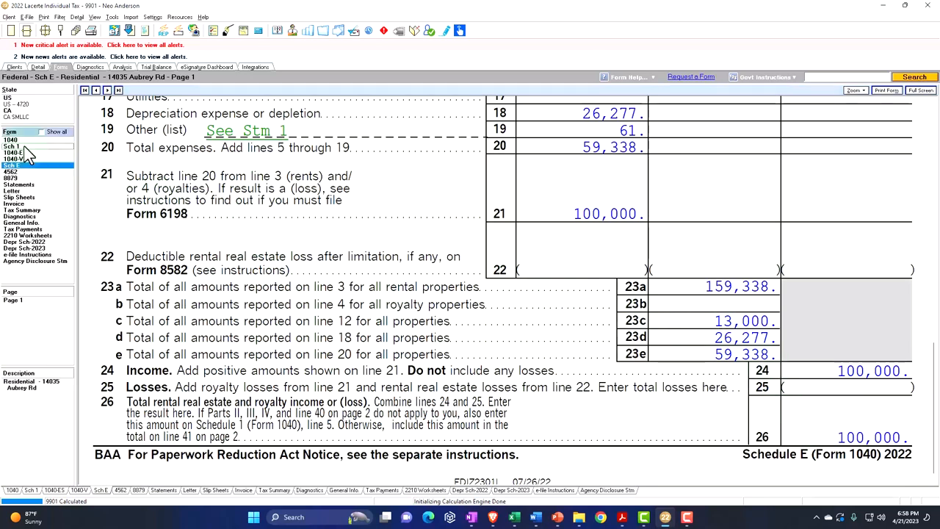
{"action": "left_click", "coordinate": [10, 160]}
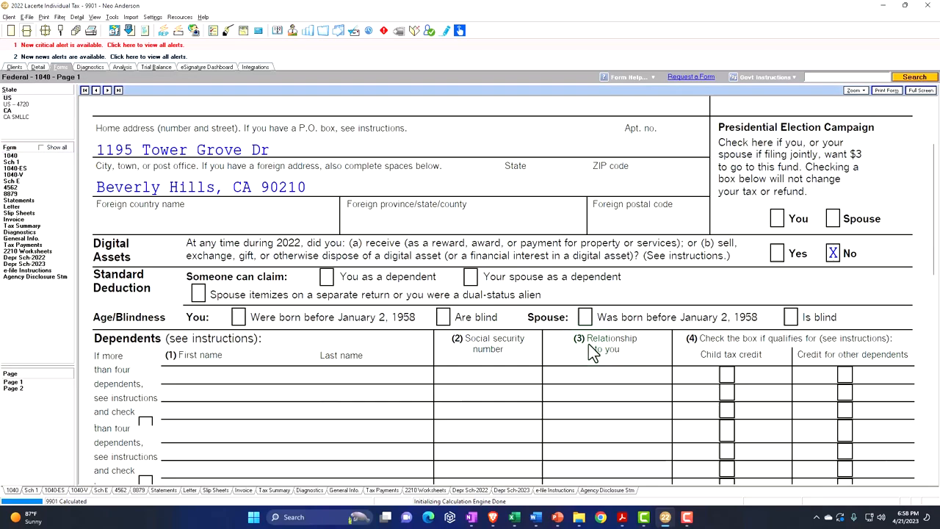
{"action": "scroll", "scroll_direction": "down", "scroll_amount": 3}
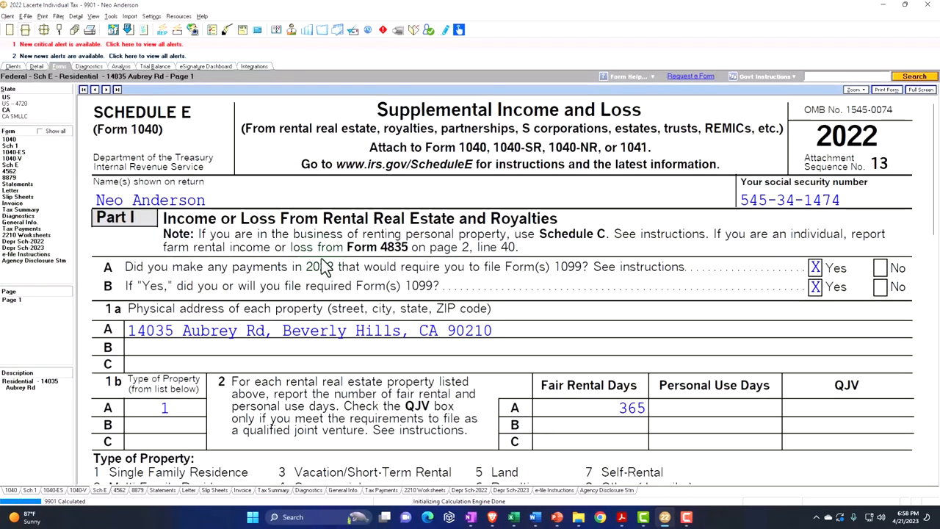
{"action": "scroll", "scroll_direction": "down", "scroll_amount": 3}
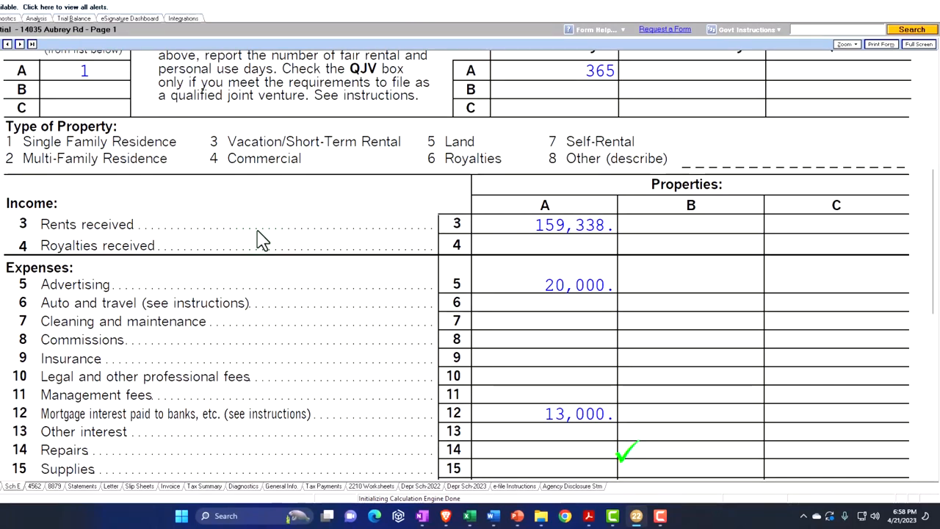
{"action": "scroll", "scroll_direction": "down", "scroll_amount": 3}
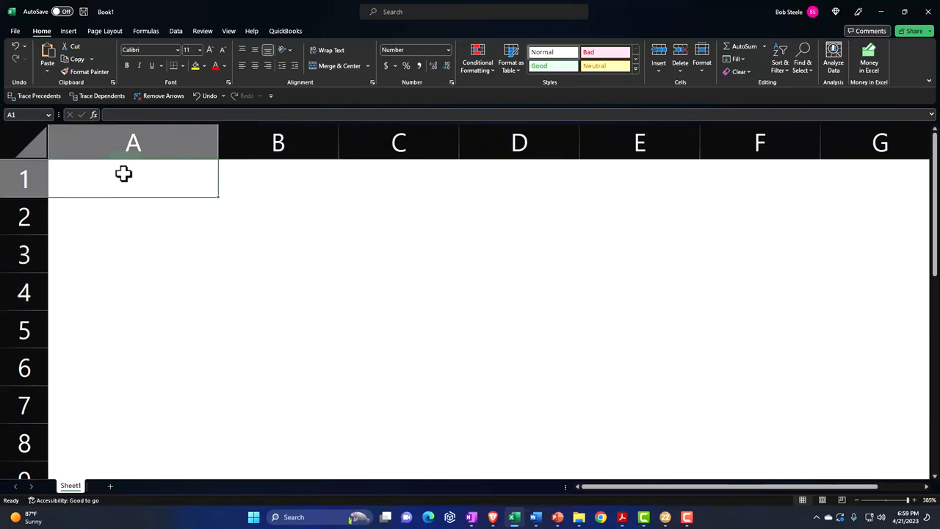
Enter the 'Rental inocme' label in A1 with 9,000 (=750*12) in C1.
{"action": "type", "text": "Rental Inocme"}
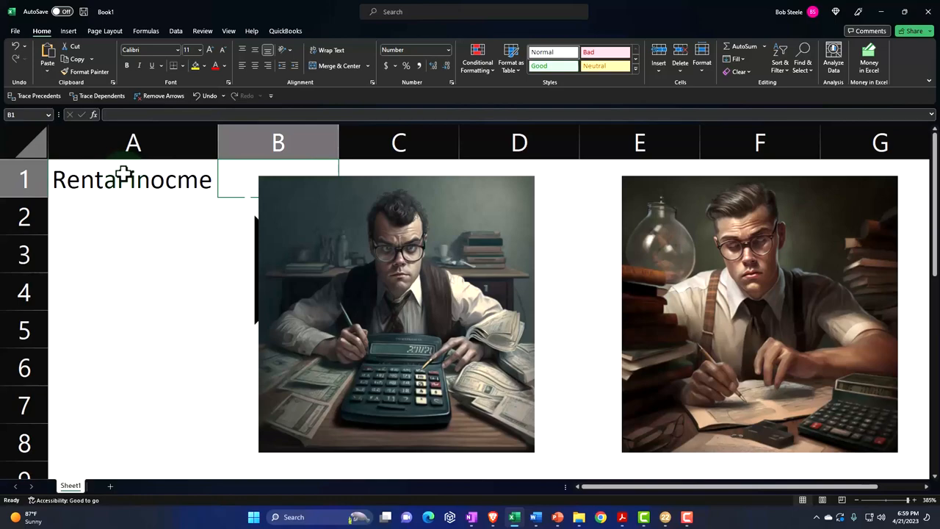
{"action": "type", "text": "825"}
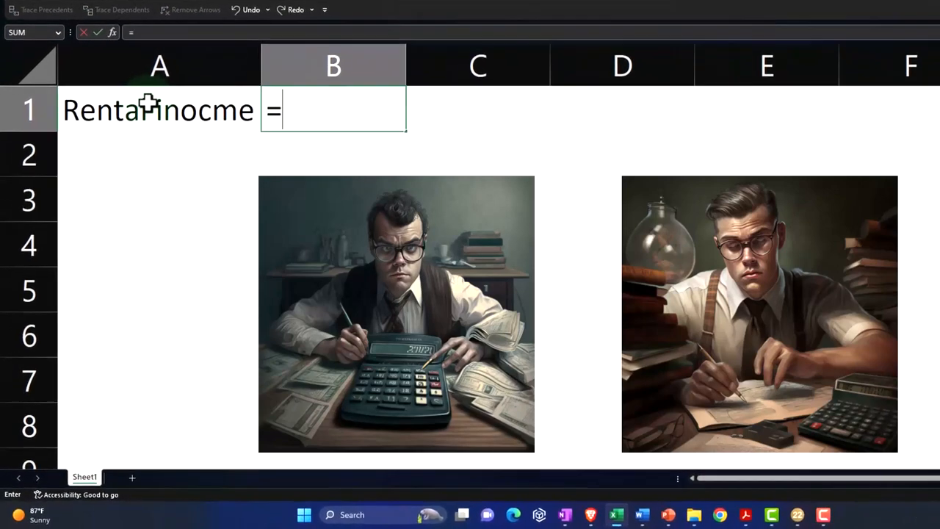
{"action": "type", "text": "750*12"}
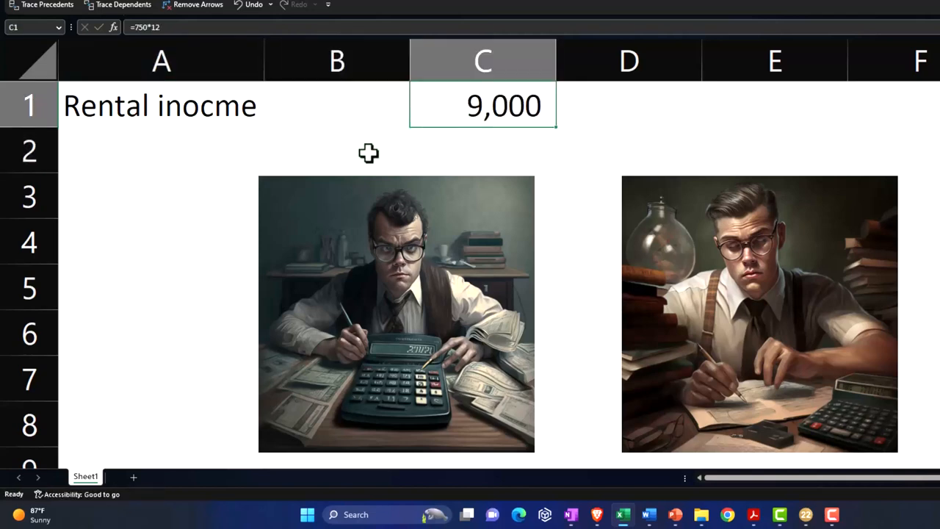
Add an 'Expenses:' heading in A3, correcting a typo.
{"action": "left_click", "coordinate": [160, 195]}
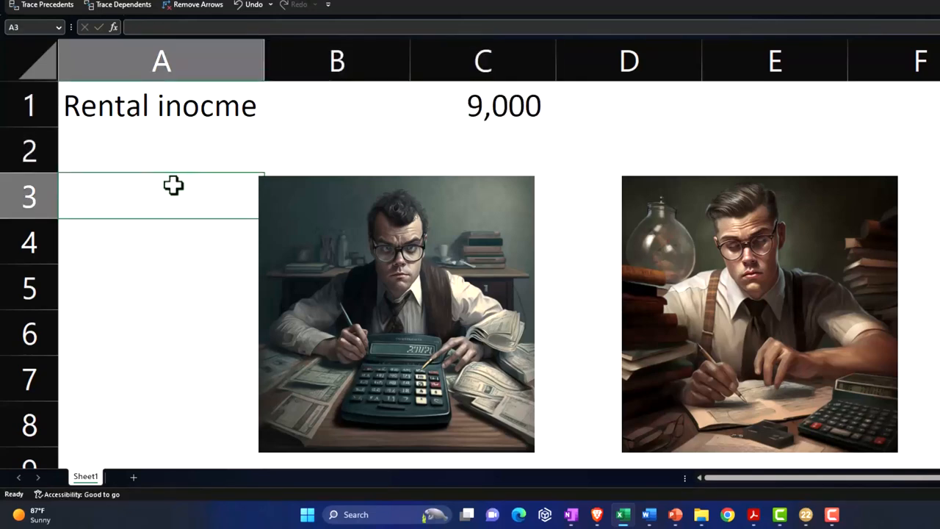
{"action": "type", "text": "Expens"}
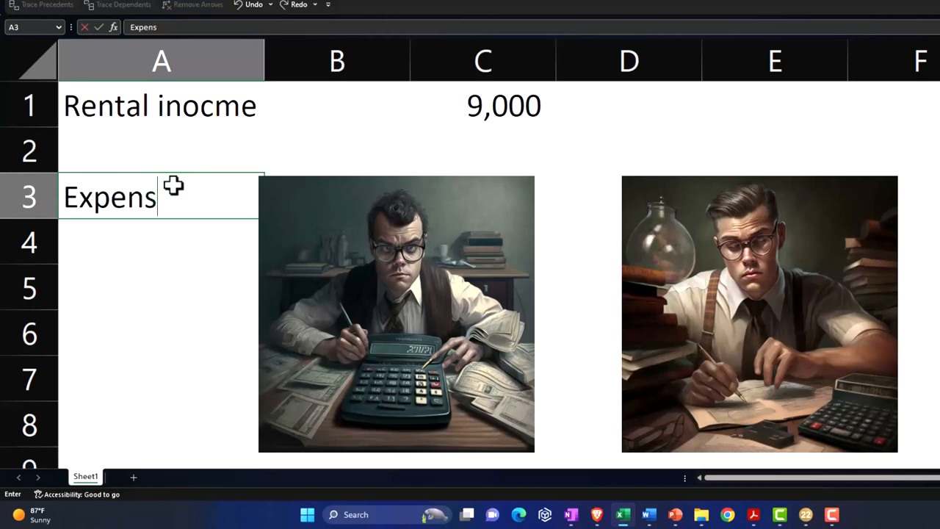
{"action": "key", "text": "BackSpace"}
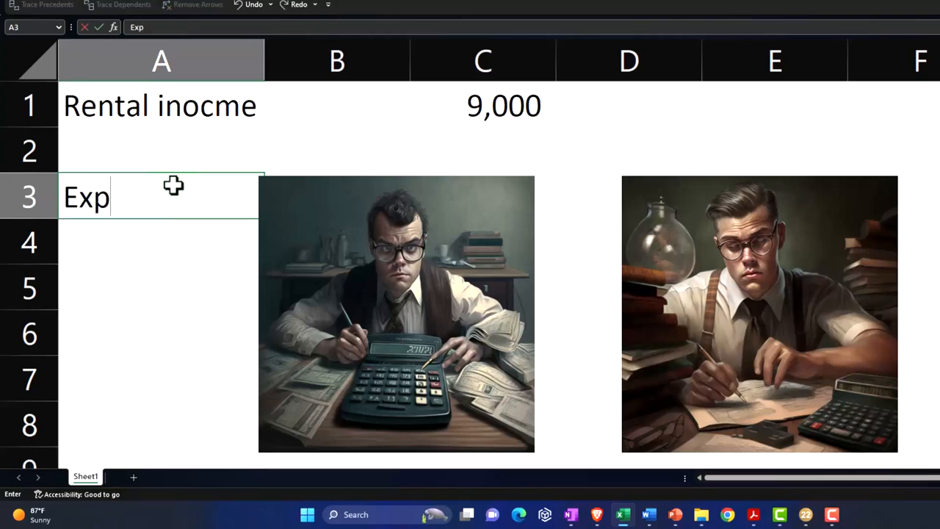
{"action": "type", "text": "enses:"}
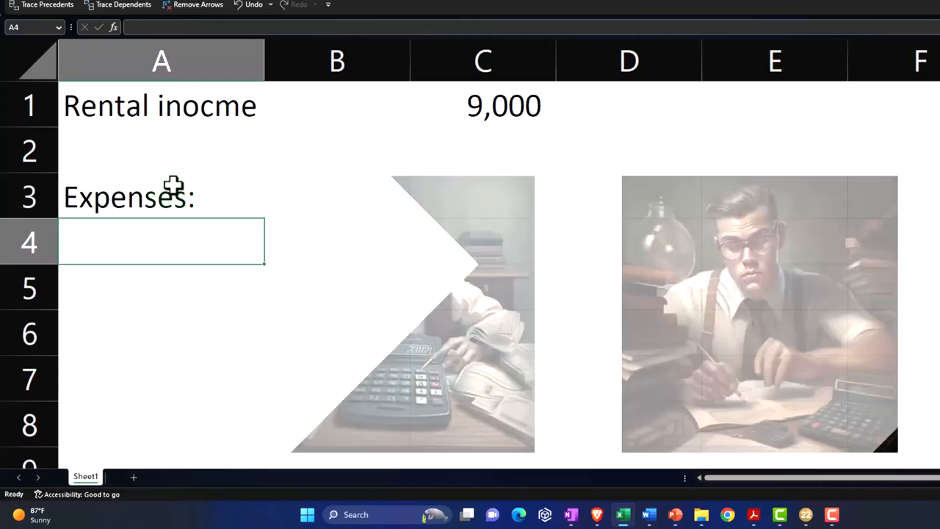
List Mortgage Interest at 1,800 and Fire Insurance at 100.
{"action": "type", "text": "Mortgage Interest"}
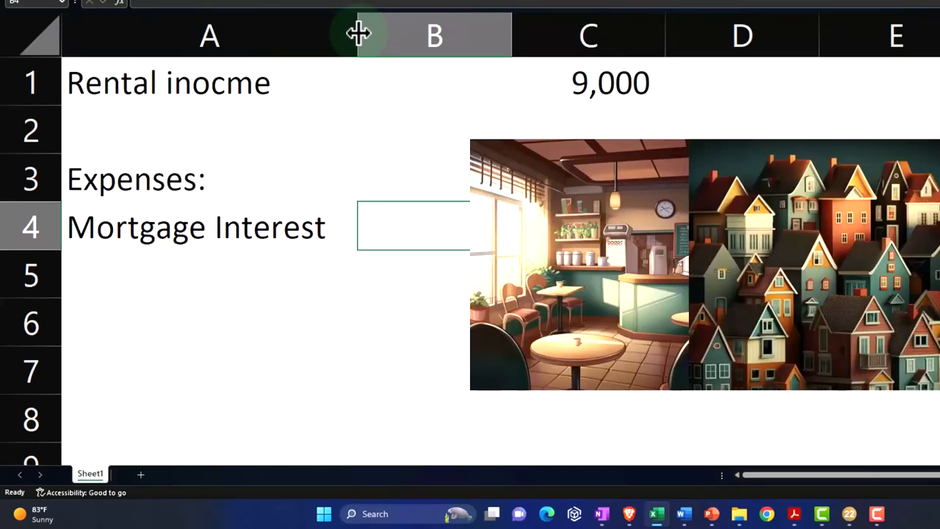
{"action": "type", "text": "1800"}
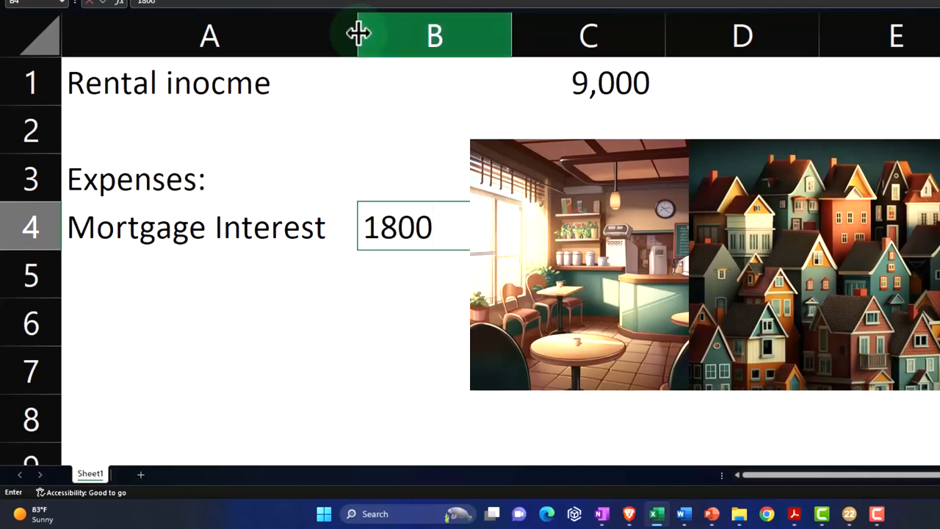
{"action": "type", "text": "F"}
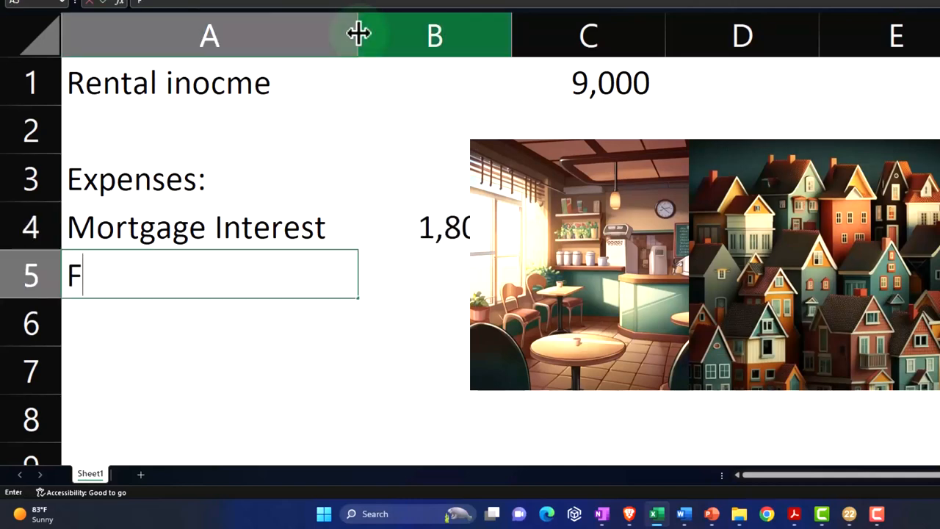
{"action": "type", "text": "ire Insuance"}
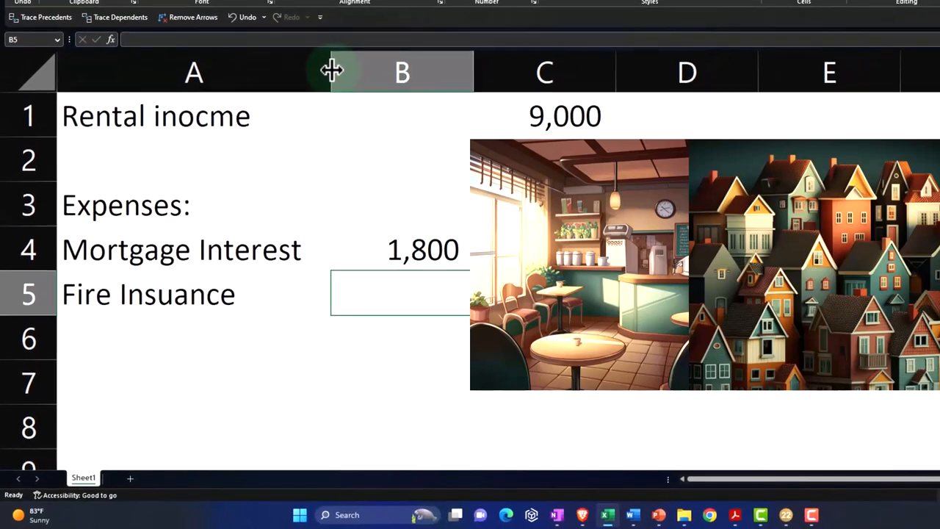
{"action": "type", "text": "100"}
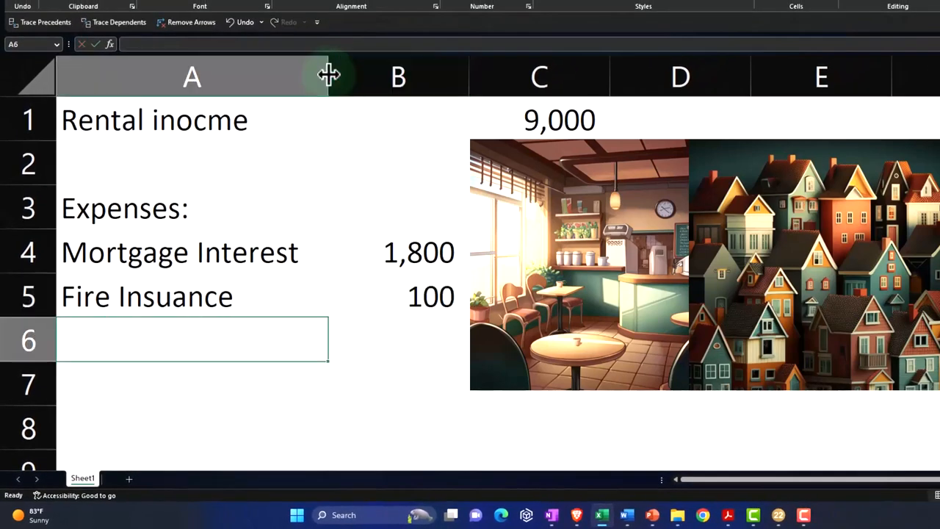
Add 'Misc repairs - Rental' with no amount and Real estate taxes at 1,200.
{"action": "type", "text": "Misc"}
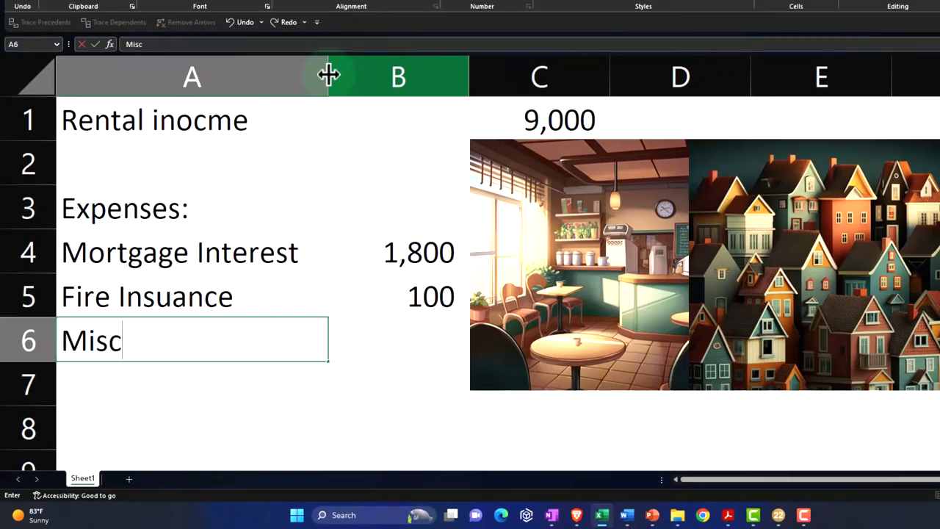
{"action": "type", "text": "repair"}
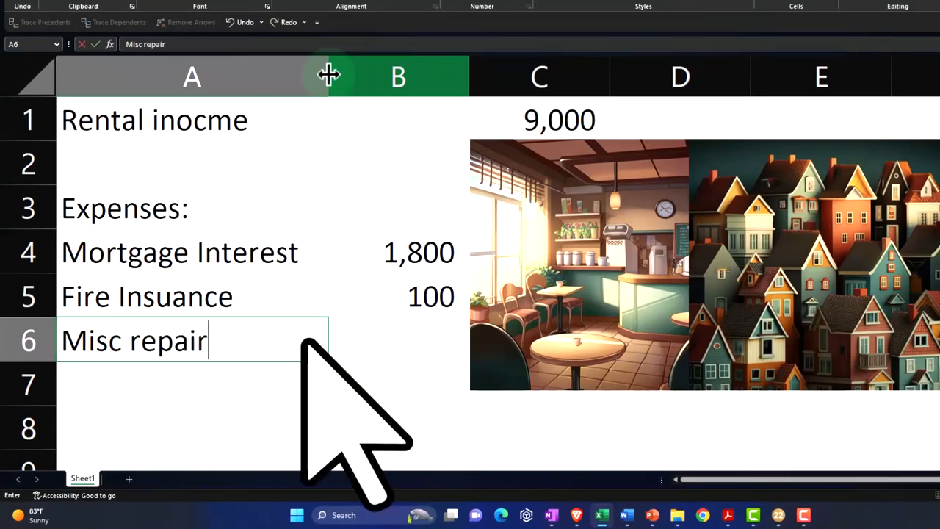
{"action": "type", "text": "s"}
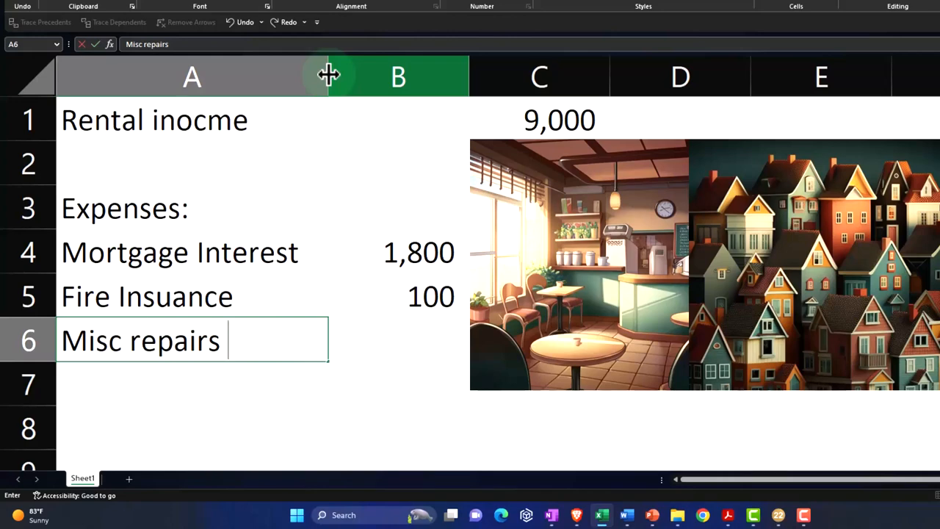
{"action": "type", "text": "- Rental"}
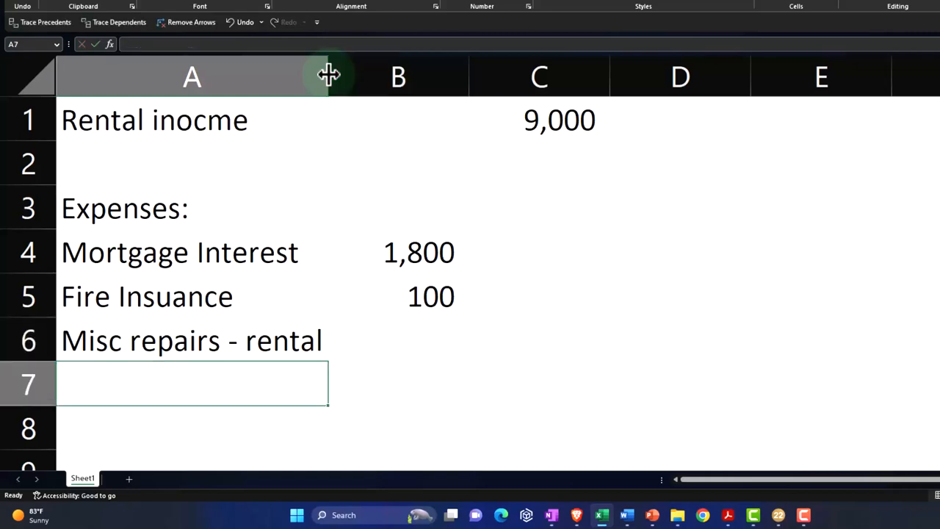
{"action": "type", "text": "Real estate taxes"}
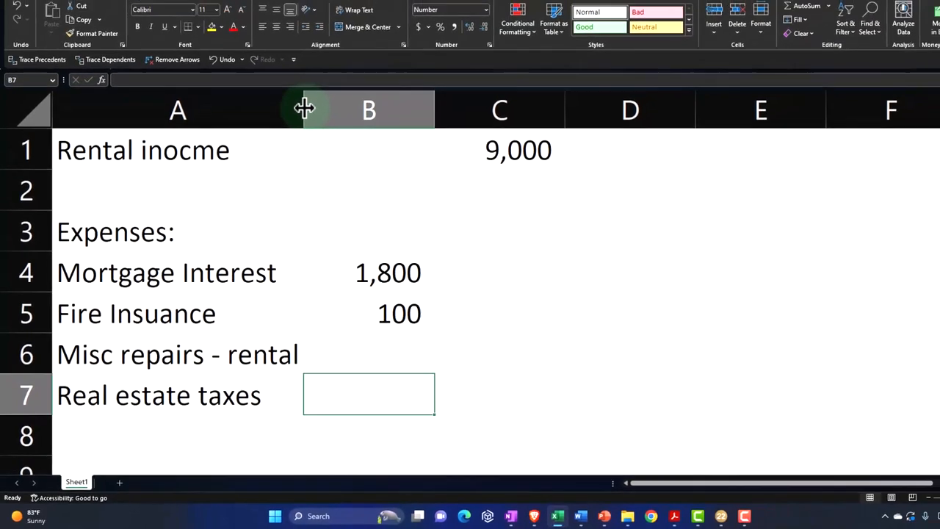
{"action": "type", "text": "1200"}
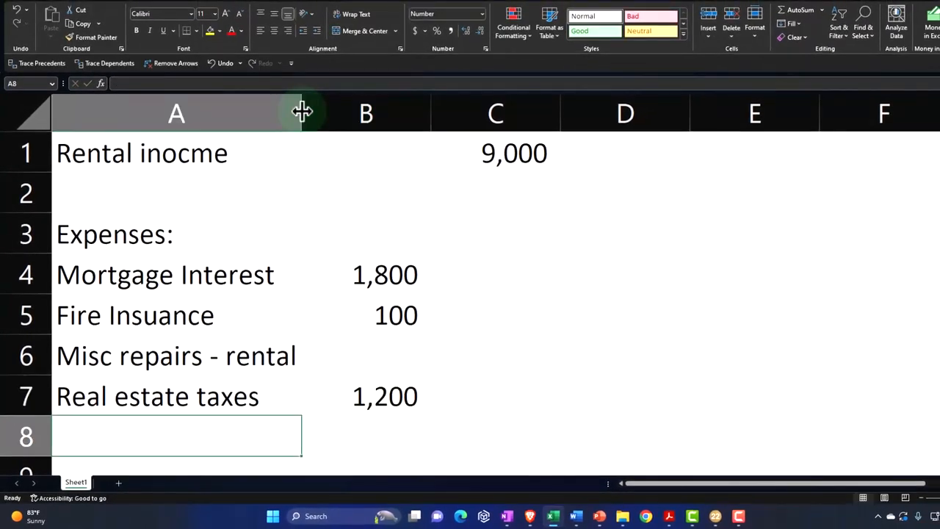
Enter 291 for misc repairs and add a Total Expenses row summing to 3,391.
{"action": "type", "text": "Total Expenses"}
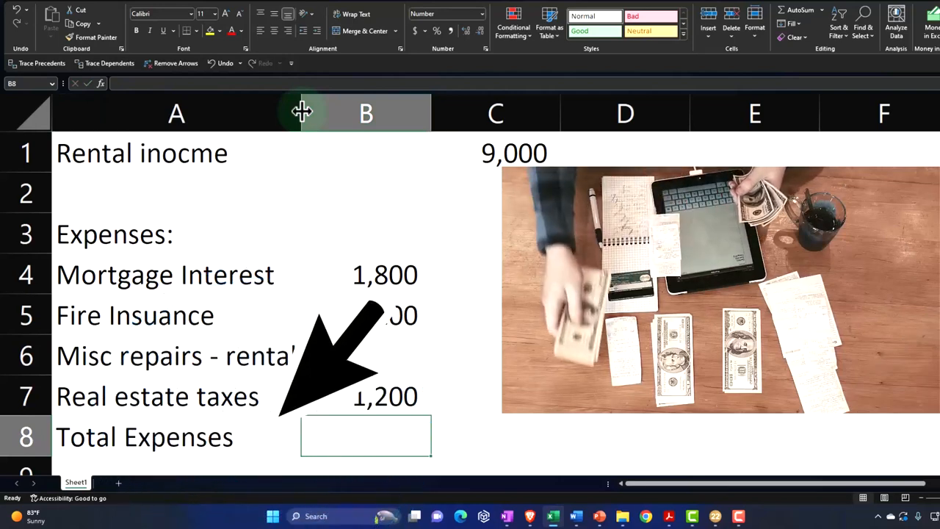
{"action": "type", "text": "5"}
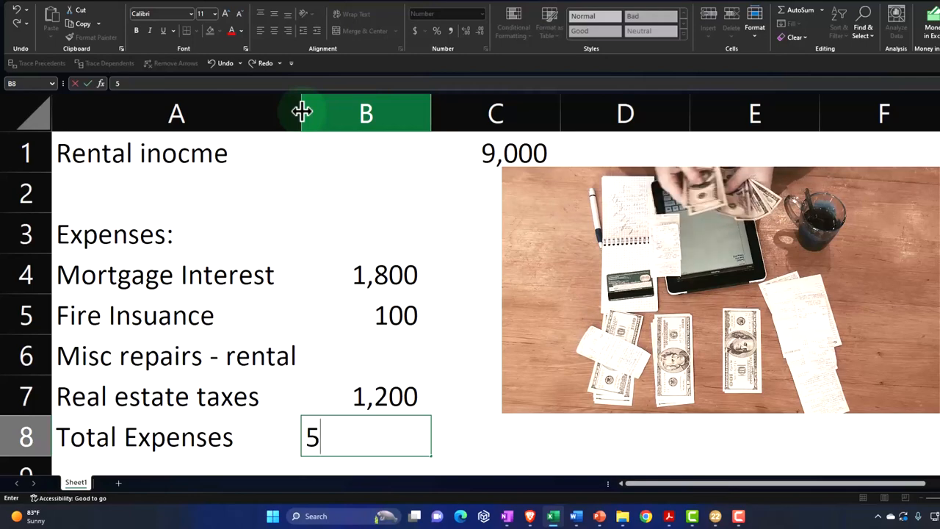
{"action": "key", "text": "Backspace"}
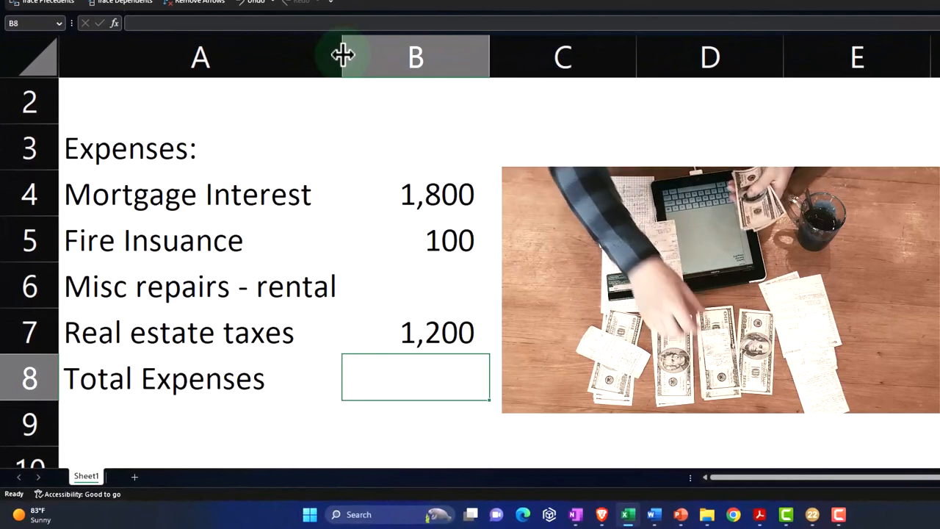
{"action": "left_click", "coordinate": [415, 194]}
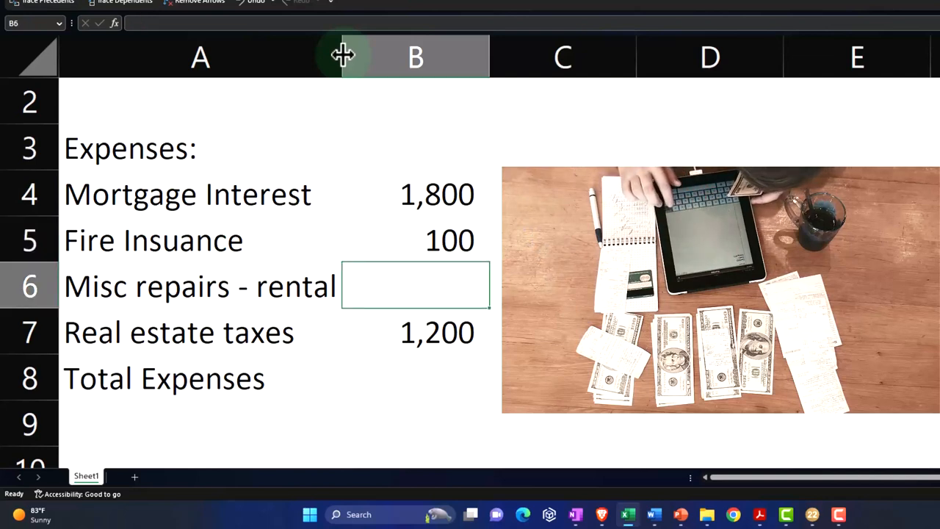
{"action": "type", "text": "291"}
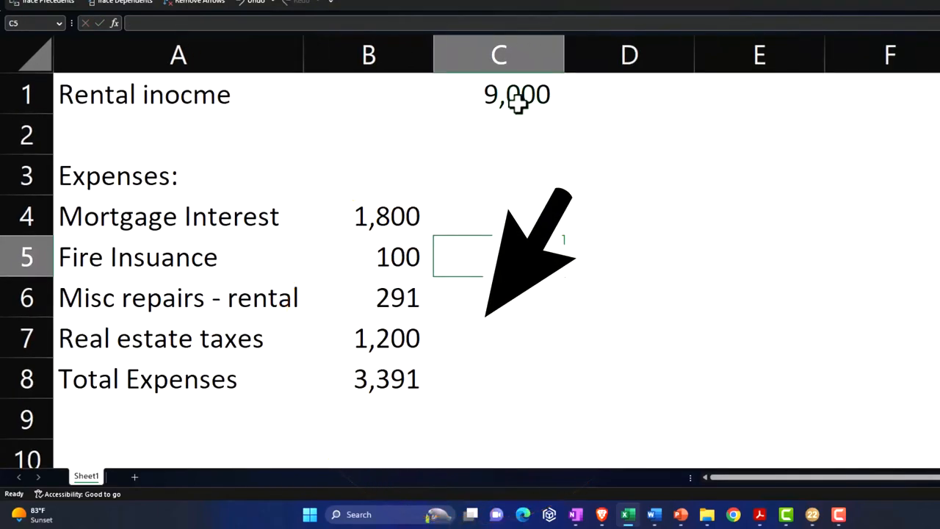
{"action": "left_click", "coordinate": [368, 94]}
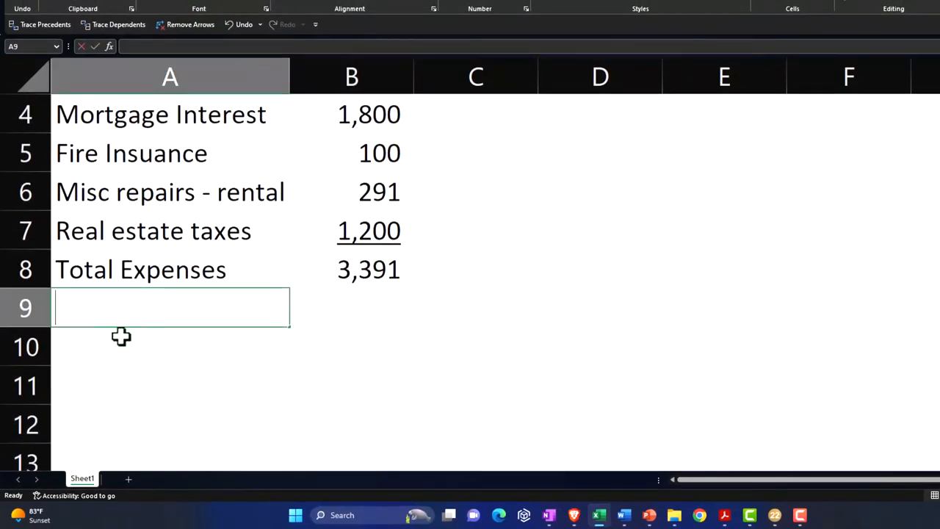
Add a 'Net income' row with =B1-B8 giving 5,609, moving 9,000 to B1.
{"action": "type", "text": "Net income"}
{"action": "left_click", "coordinate": [352, 307]}
{"action": "type", "text": "="}
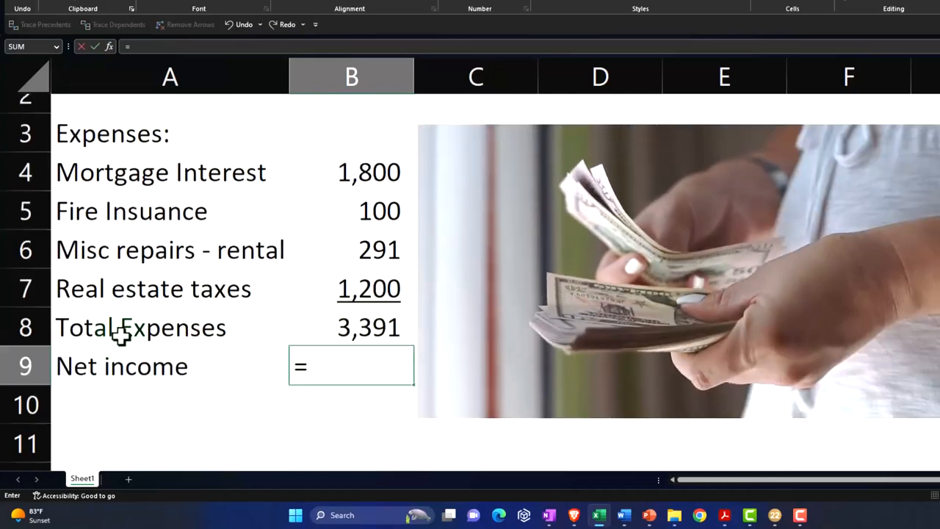
{"action": "left_click", "coordinate": [351, 114]}
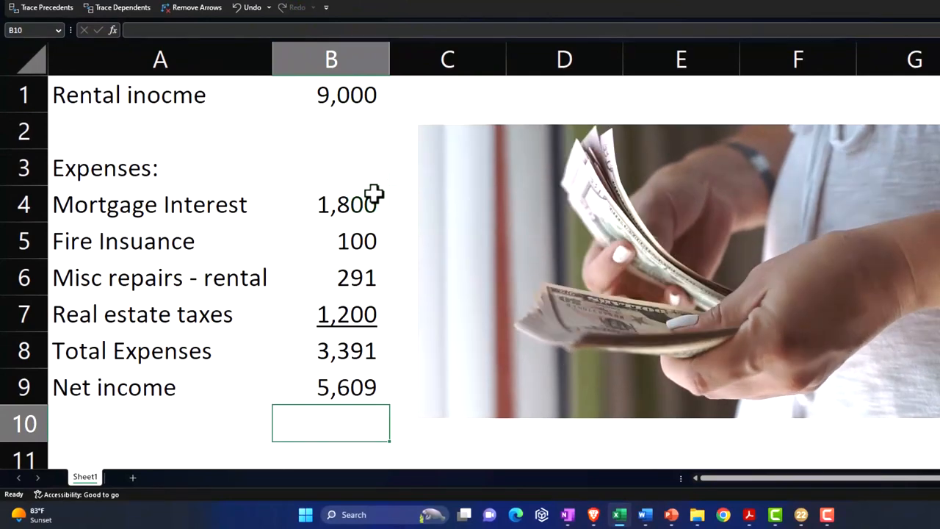
{"action": "scroll", "scroll_direction": "down", "scroll_amount": 3}
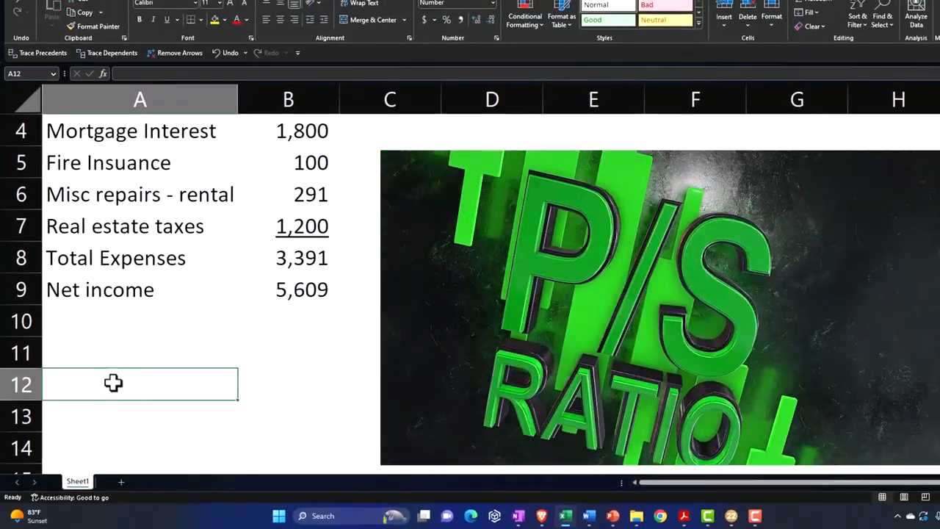
Add a 'Rental' row with 300 square feet and begin the Total SF label.
{"action": "type", "text": "Rental"}
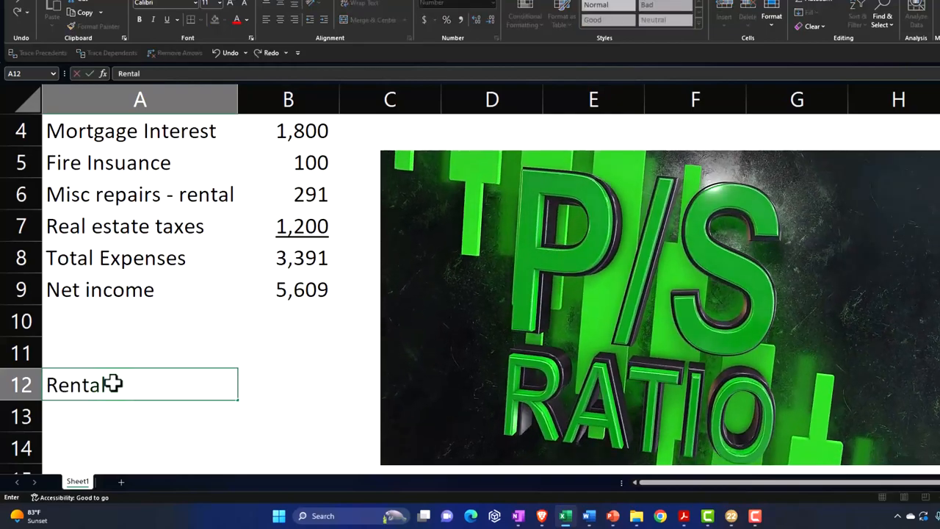
{"action": "left_click", "coordinate": [288, 384]}
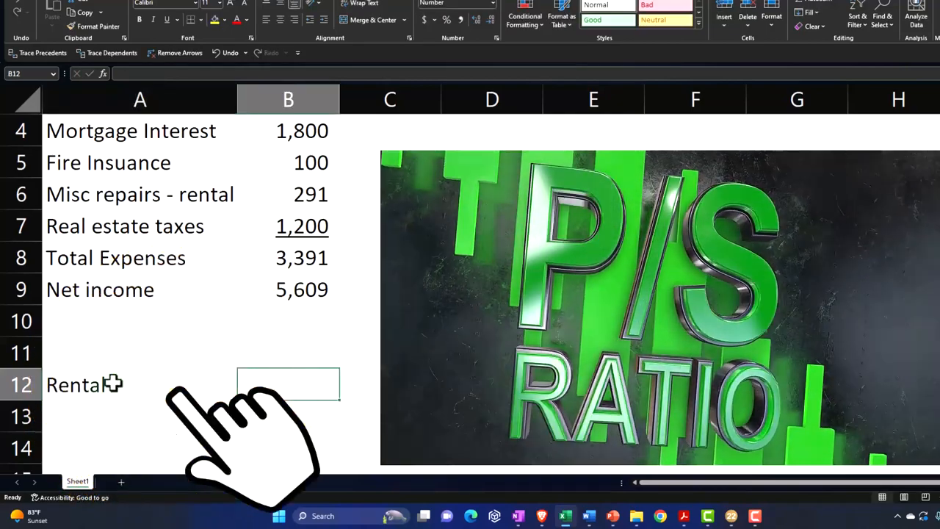
{"action": "type", "text": "300"}
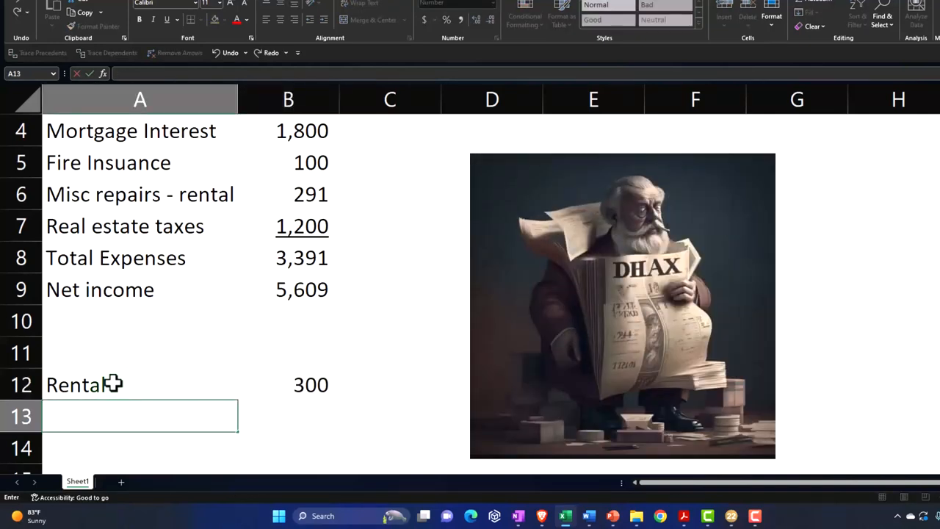
{"action": "type", "text": "Total SF"}
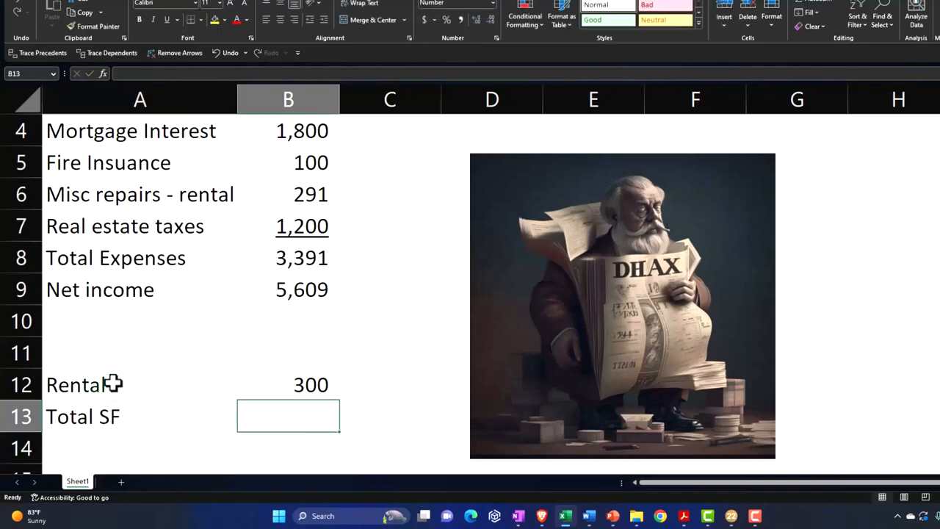
Enter Total SF 1,200 and show =B12/B13 as 25.00% in Percent Style.
{"action": "type", "text": "1200"}
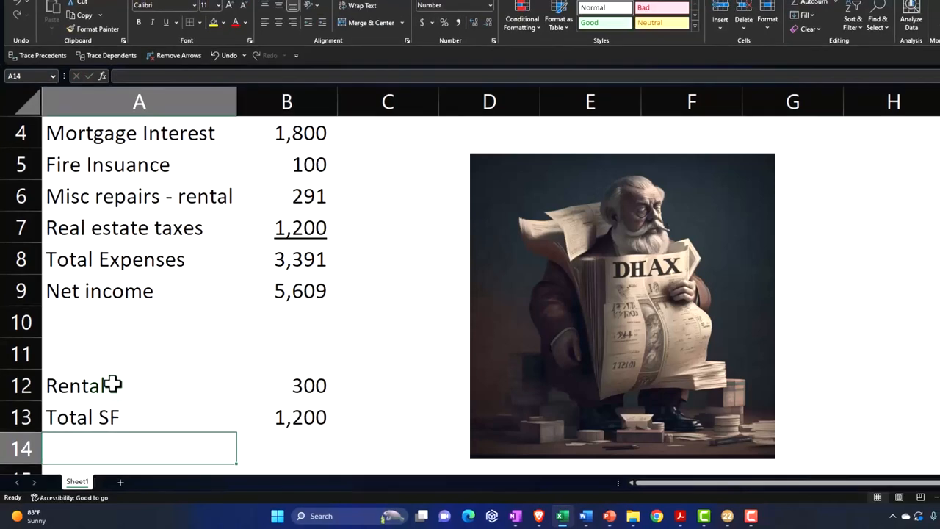
{"action": "type", "text": "="}
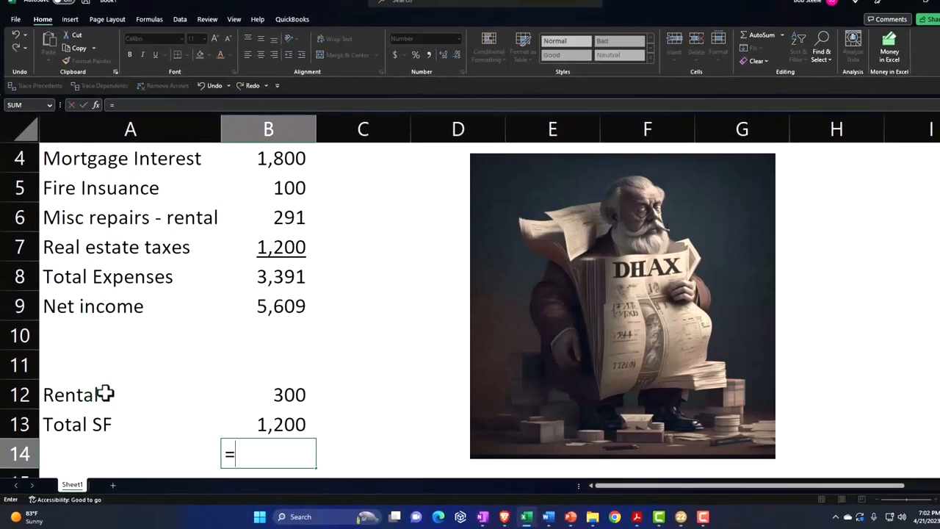
{"action": "type", "text": "=B12/B13"}
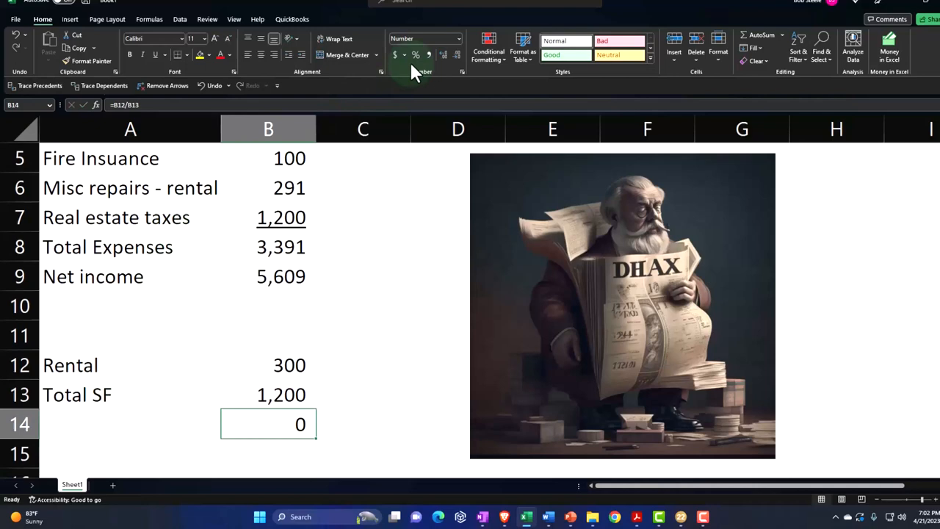
{"action": "left_click", "coordinate": [415, 55]}
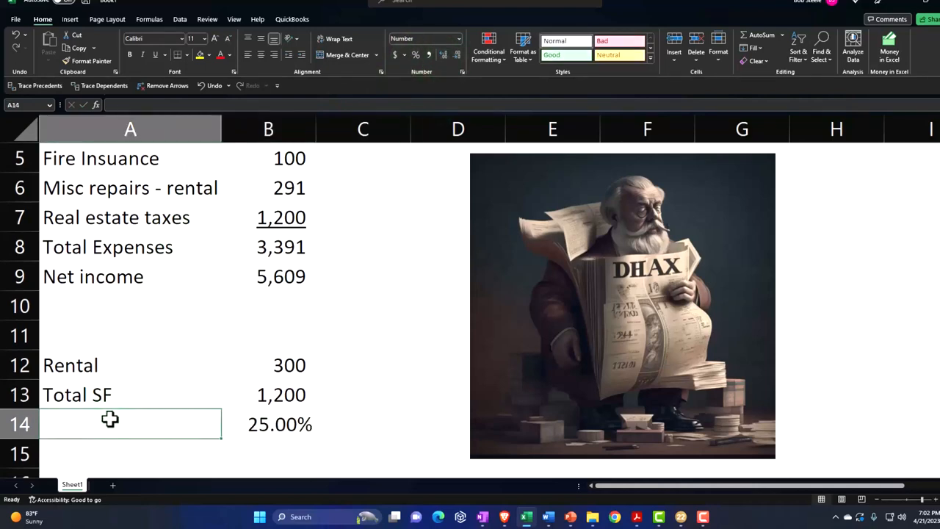
{"action": "type", "text": "Percent"}
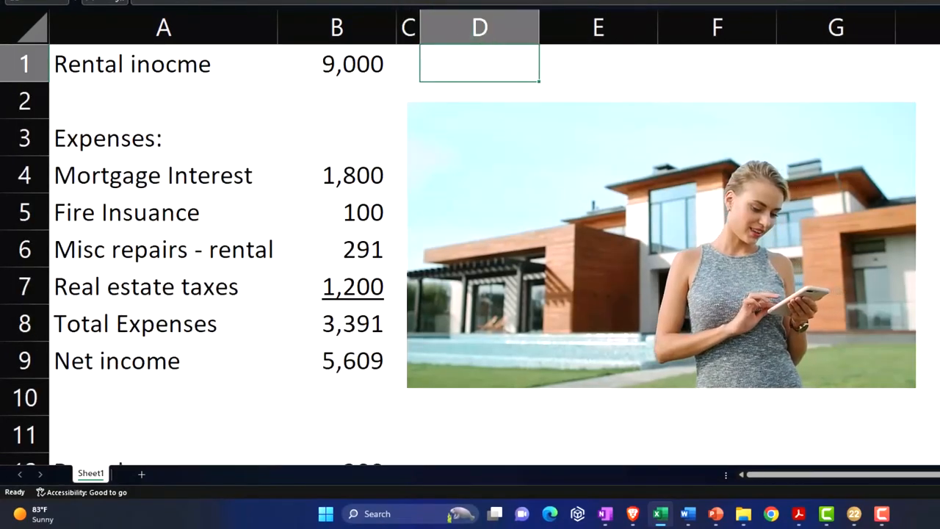
Add Pursonal and Rental headings and shift the income and expense cells down one row.
{"action": "type", "text": "Rental"}
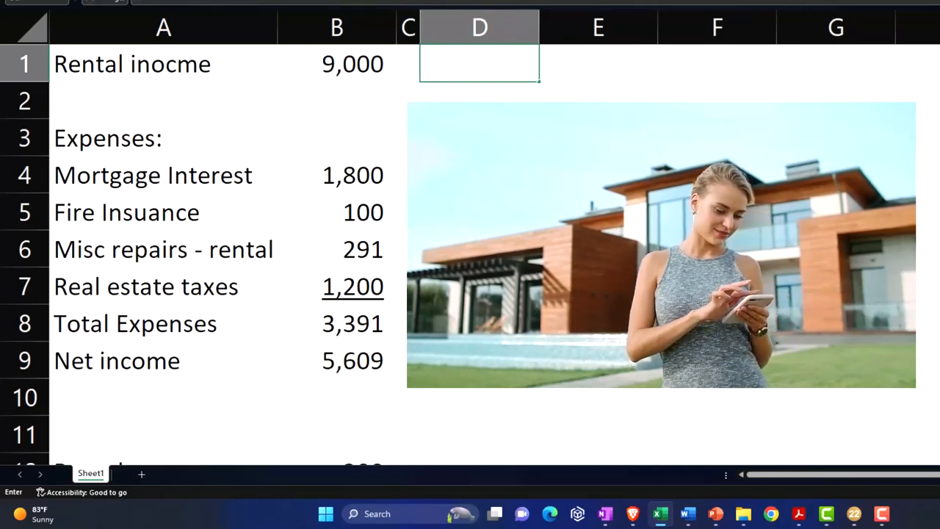
{"action": "type", "text": "Pursonal"}
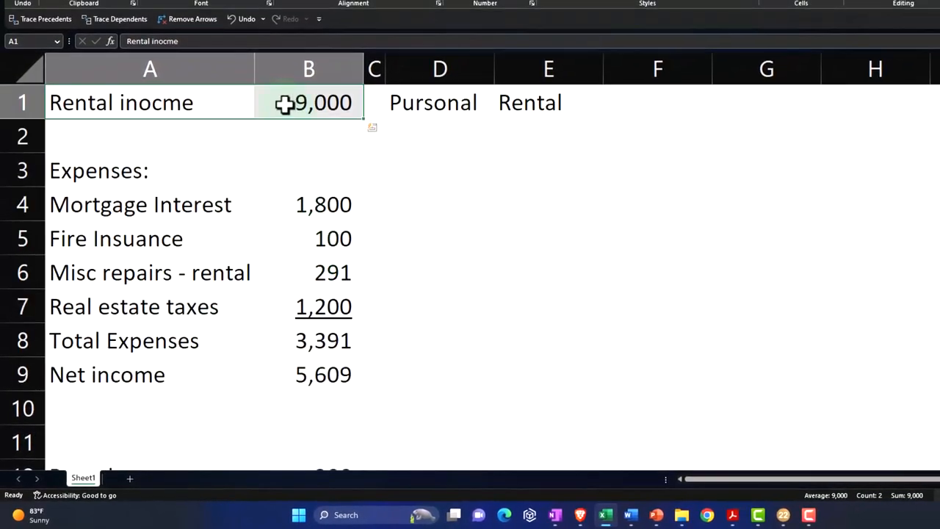
{"action": "right_click", "coordinate": [308, 103]}
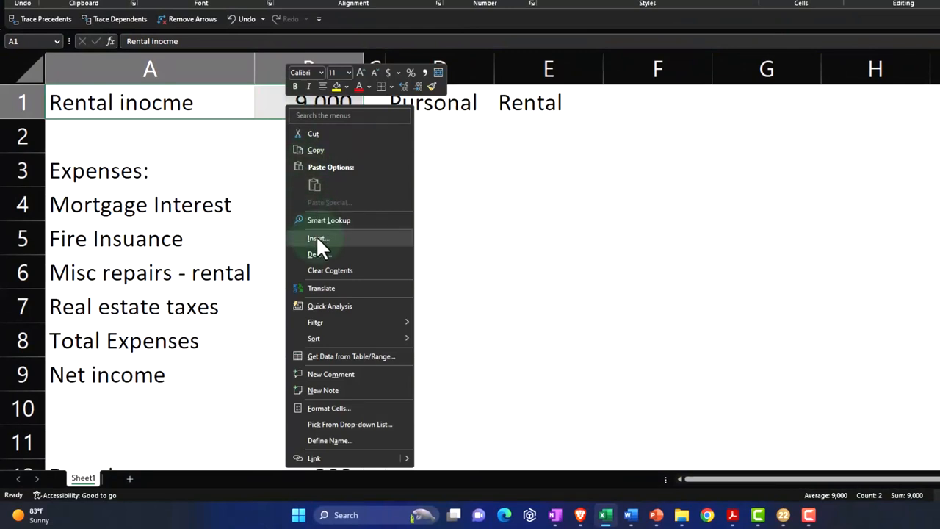
{"action": "left_click", "coordinate": [318, 238]}
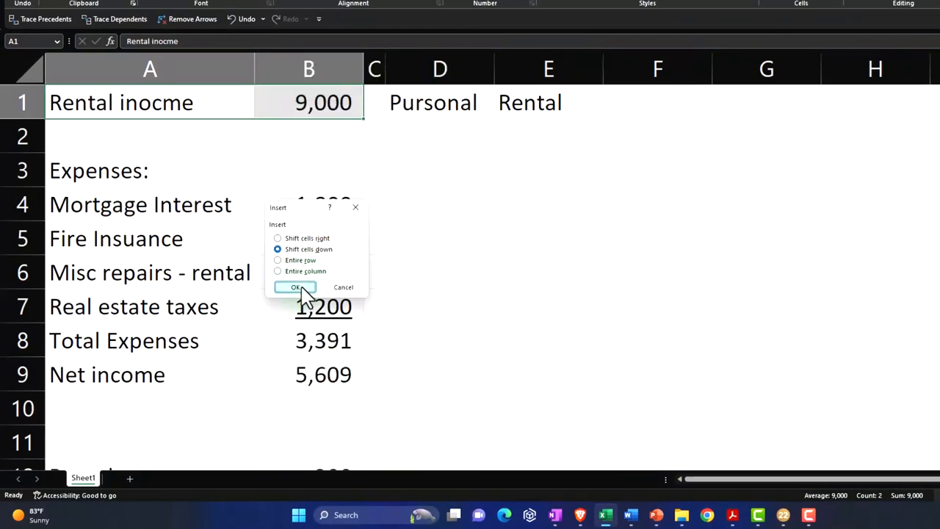
{"action": "left_click", "coordinate": [296, 286]}
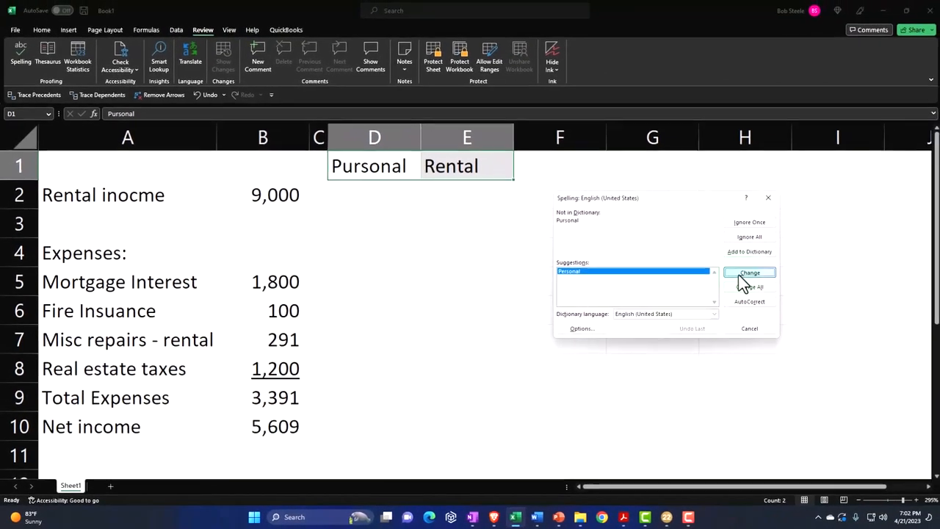
Correct the heading to 'Personal' and format headings with black fill and white text.
{"action": "left_click", "coordinate": [750, 272]}
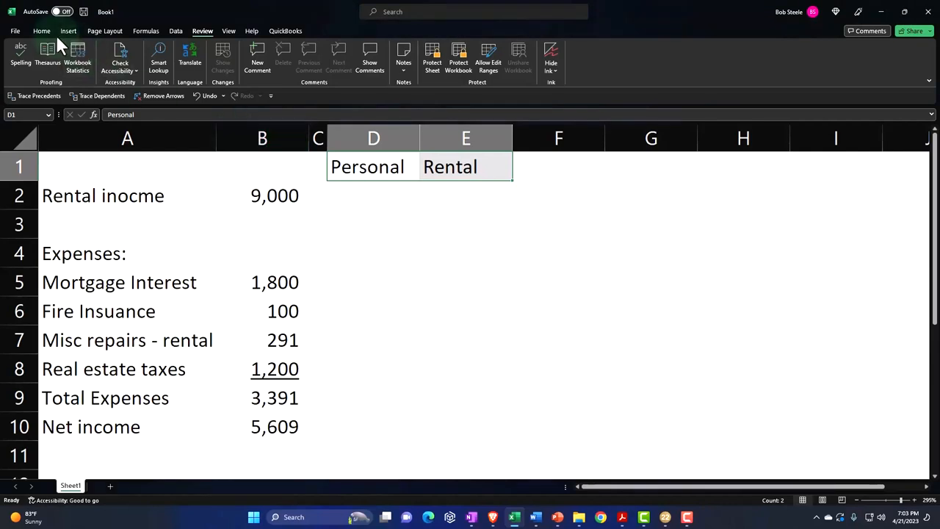
{"action": "left_click", "coordinate": [42, 31]}
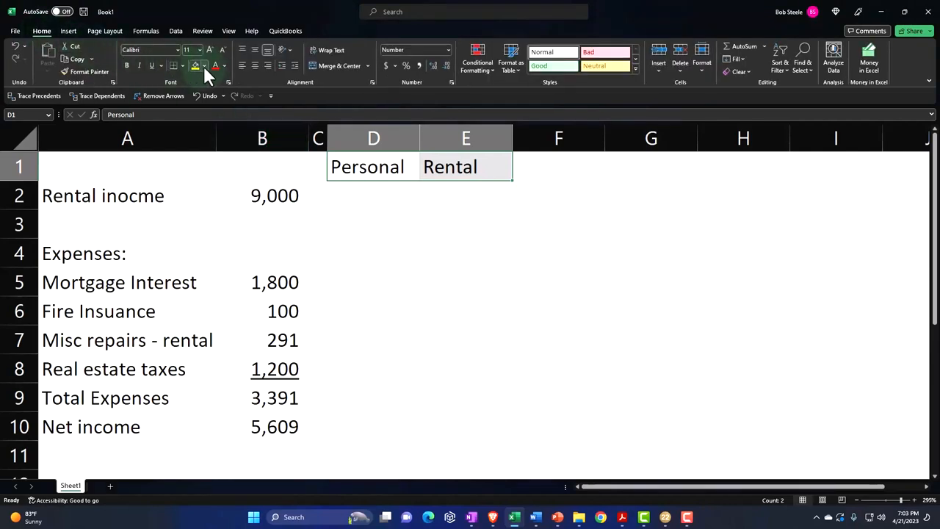
{"action": "left_click", "coordinate": [224, 66]}
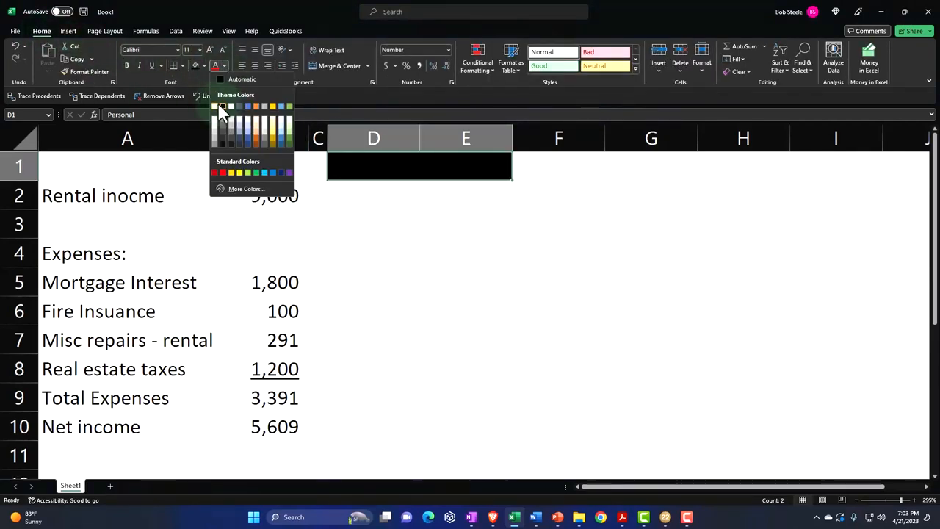
{"action": "left_click", "coordinate": [222, 106]}
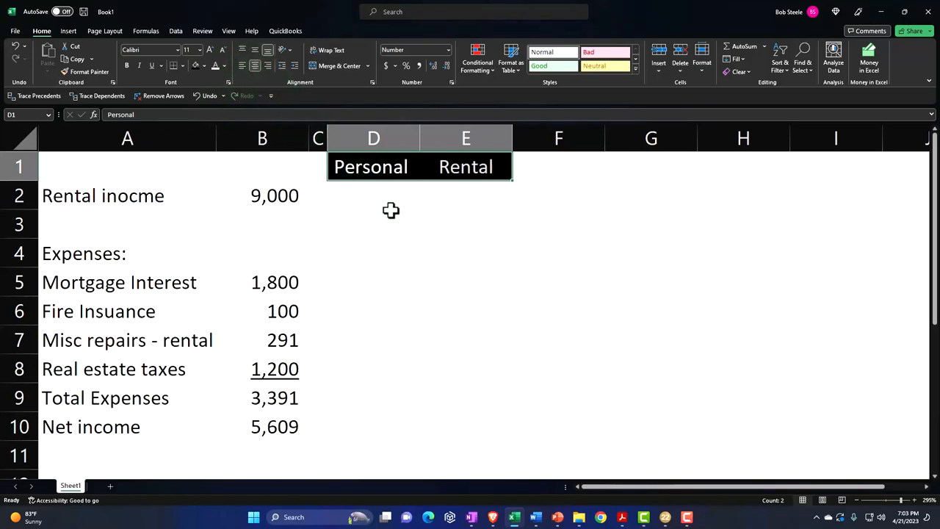
{"action": "left_click", "coordinate": [373, 195]}
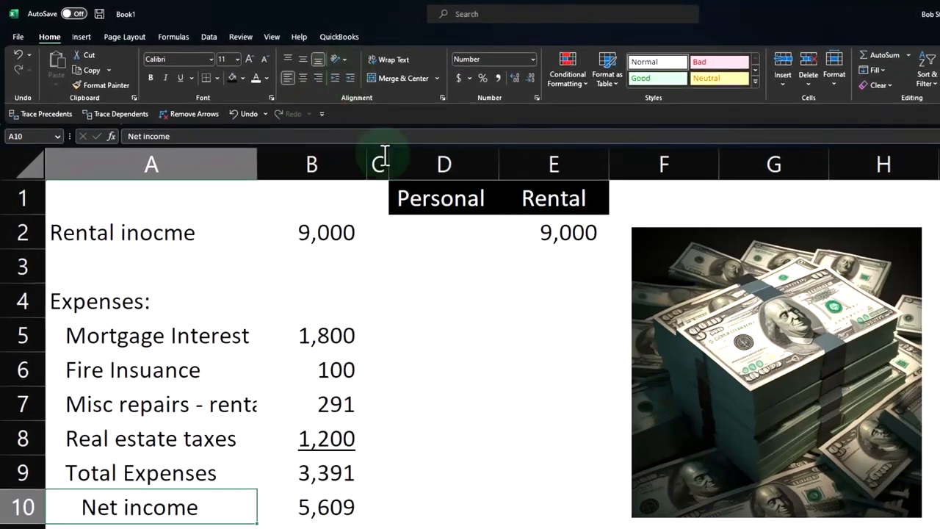
{"action": "mouse_move", "coordinate": [534, 335]}
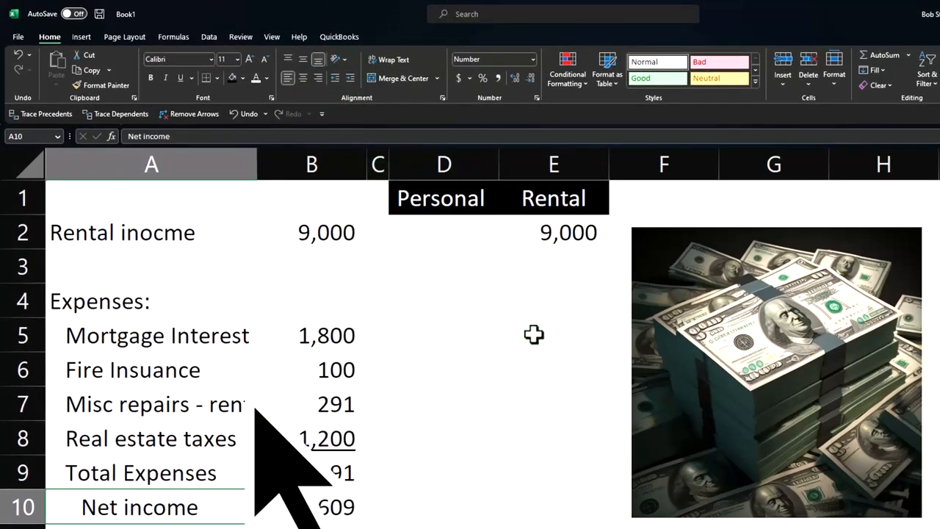
Split mortgage interest 1,350 personal / 450 rental and fire insurance 75 / 25 using formulas.
{"action": "left_click", "coordinate": [444, 232]}
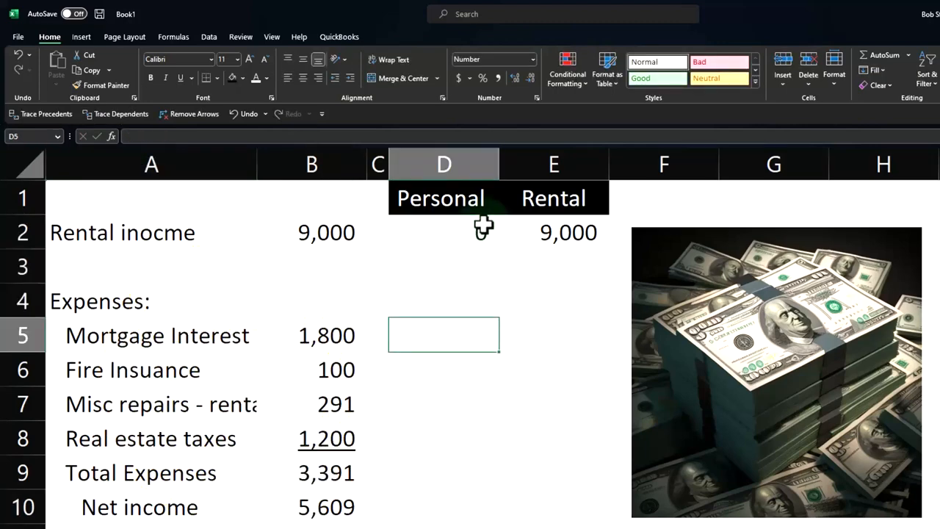
{"action": "mouse_move", "coordinate": [484, 239]}
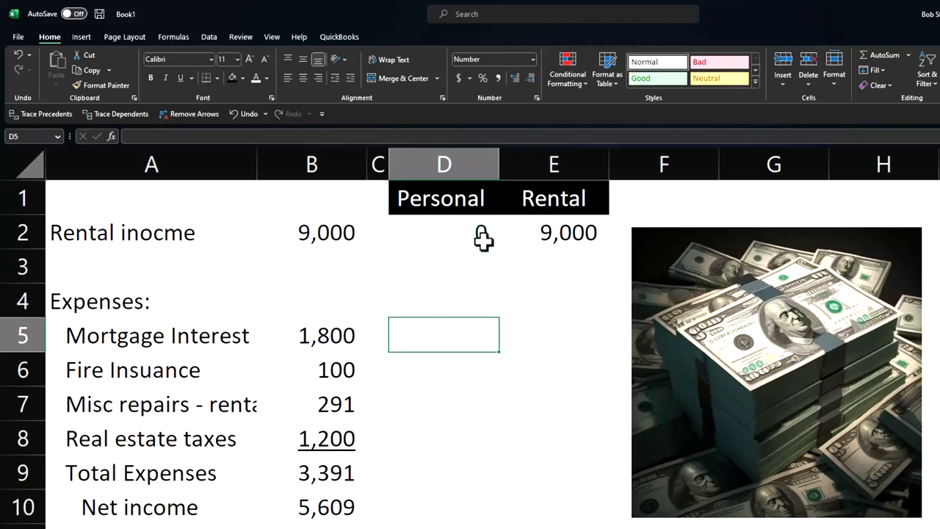
{"action": "scroll", "scroll_direction": "down", "scroll_amount": 3}
{"action": "type", "text": "="}
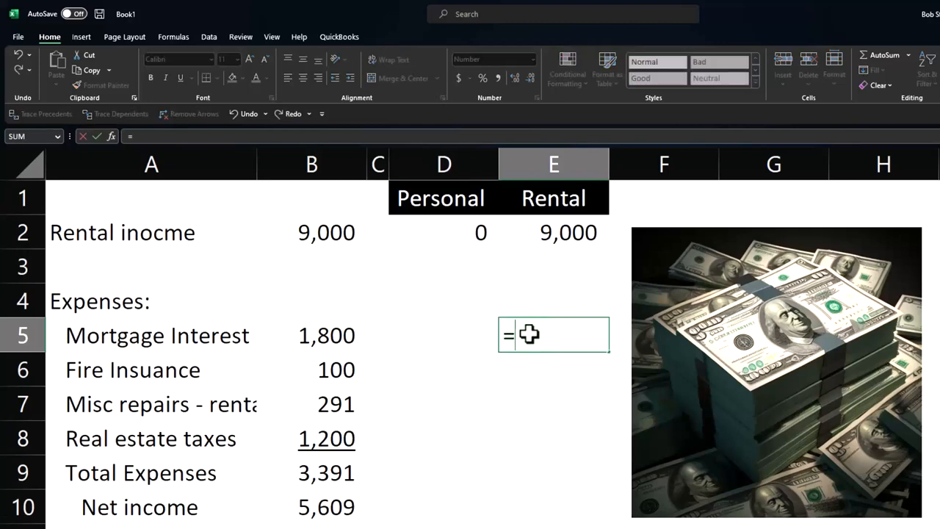
{"action": "left_click", "coordinate": [378, 335]}
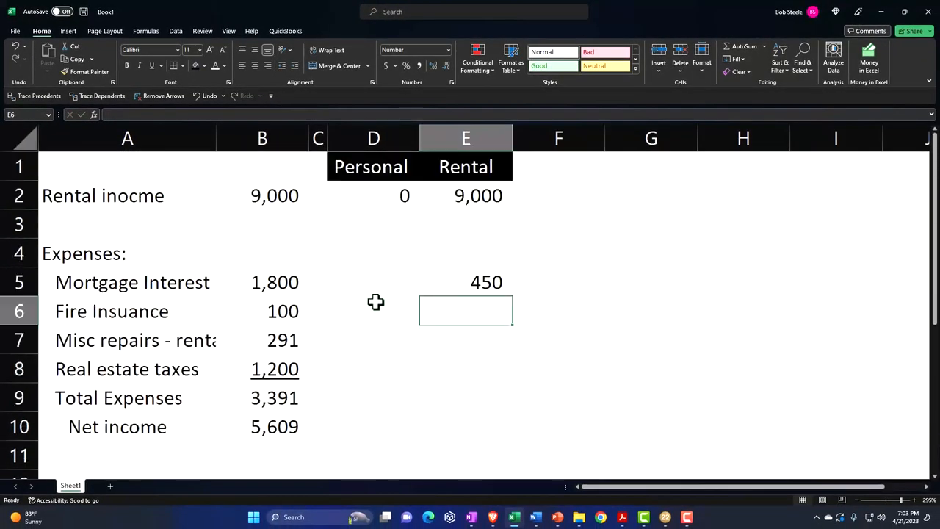
{"action": "type", "text": "=C5"}
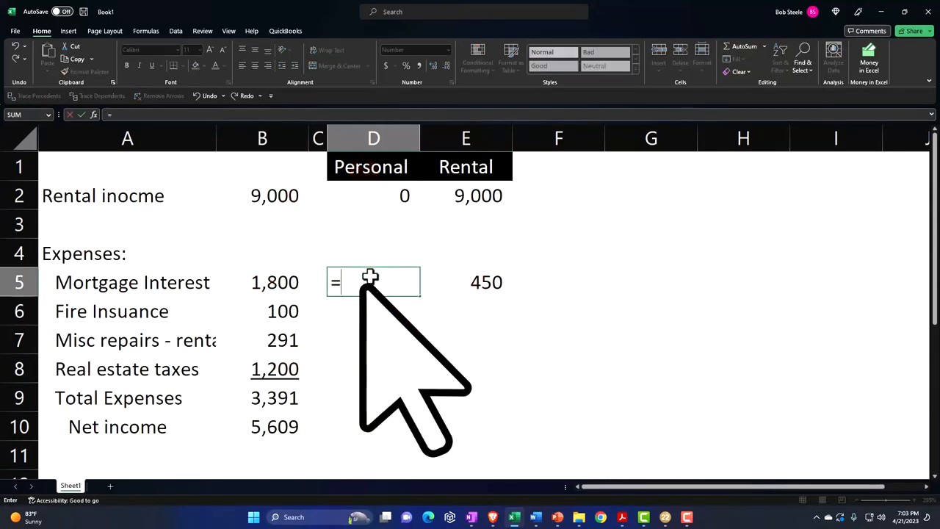
{"action": "type", "text": "B5*.7"}
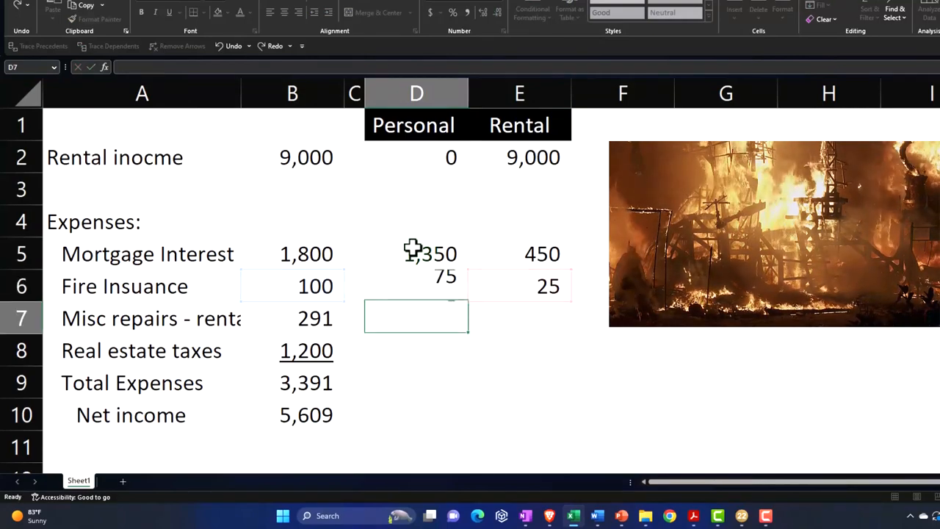
Review the 291 repairs amount, then begin rental and personal formulas for repairs and real estate taxes.
{"action": "left_click", "coordinate": [292, 318]}
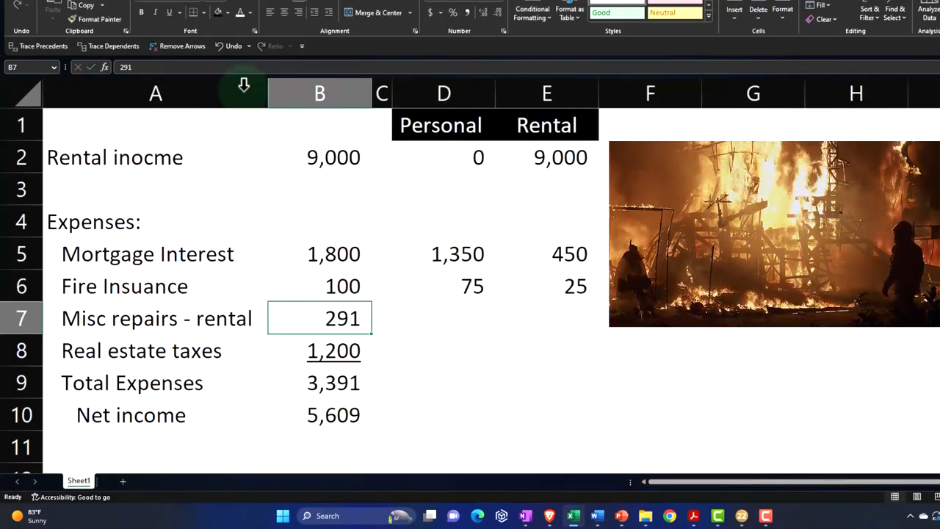
{"action": "left_click", "coordinate": [443, 318]}
{"action": "type", "text": "291"}
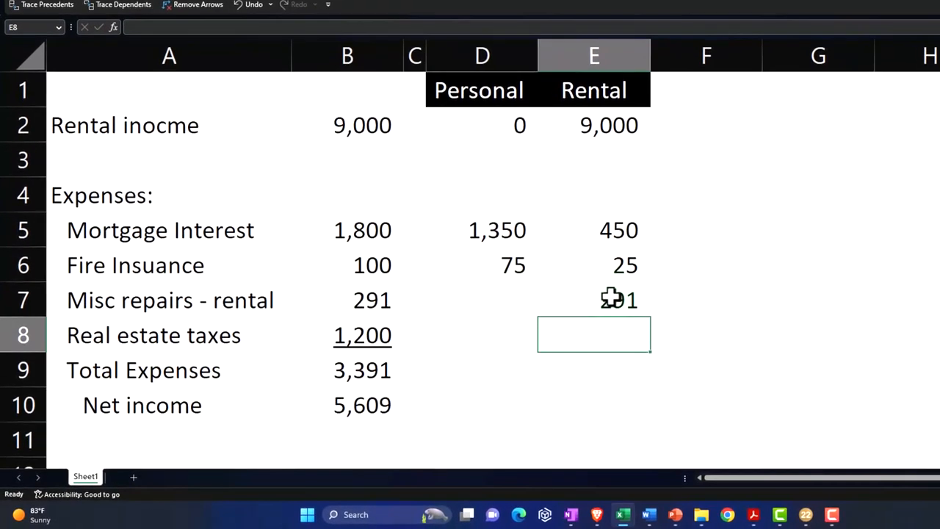
{"action": "left_click", "coordinate": [481, 334]}
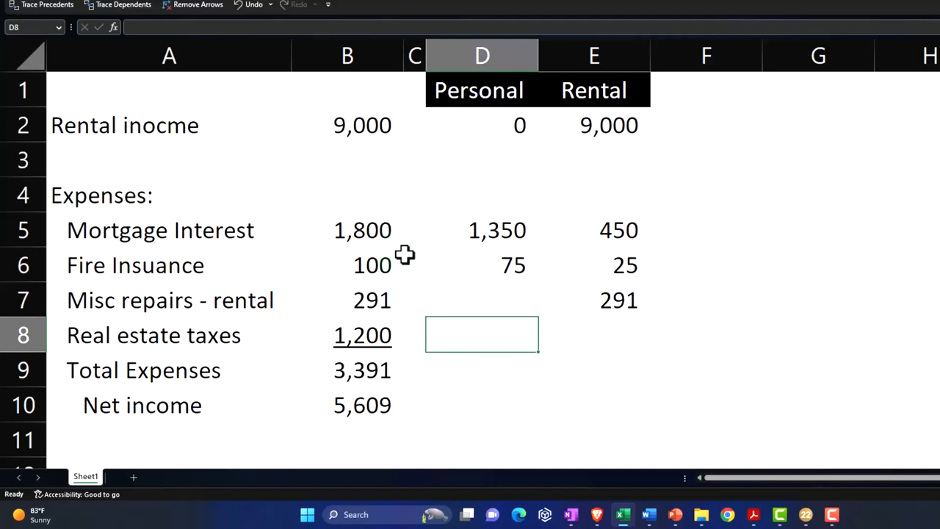
{"action": "type", "text": "="}
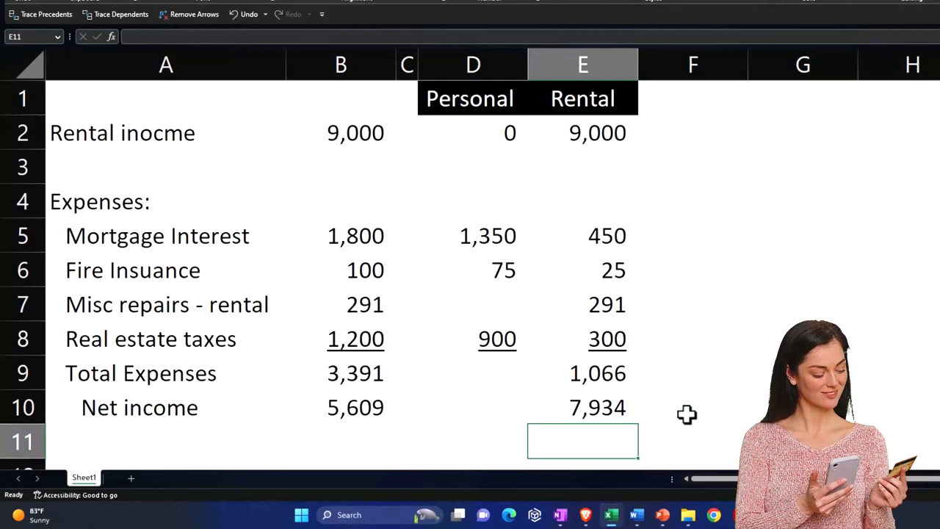
Review the net income formula in B10 and the personal mortgage interest formula in D5.
{"action": "scroll", "scroll_direction": "down", "scroll_amount": 3}
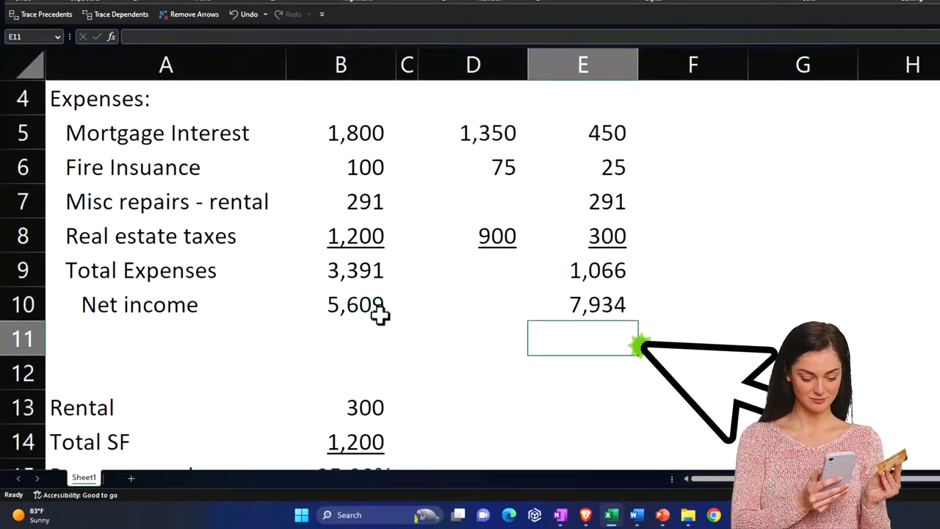
{"action": "left_click", "coordinate": [341, 304]}
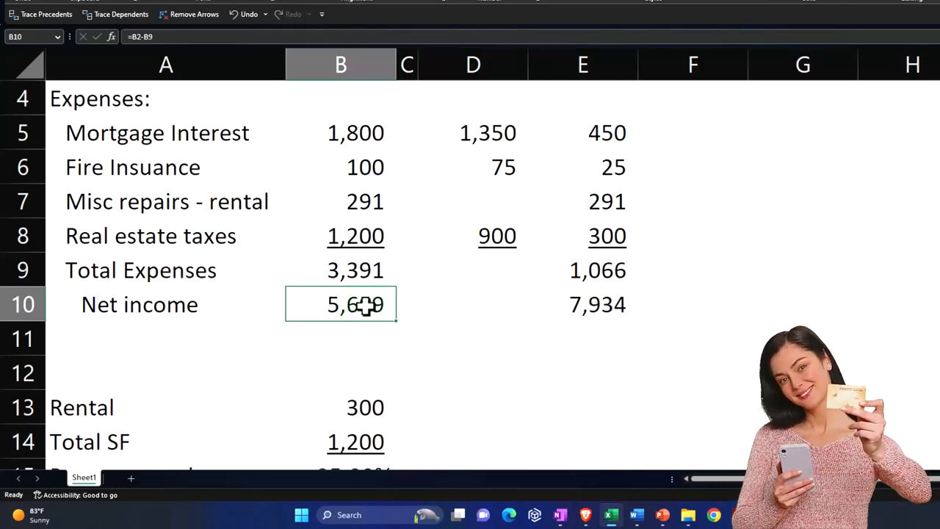
{"action": "scroll", "scroll_direction": "up", "scroll_amount": 3}
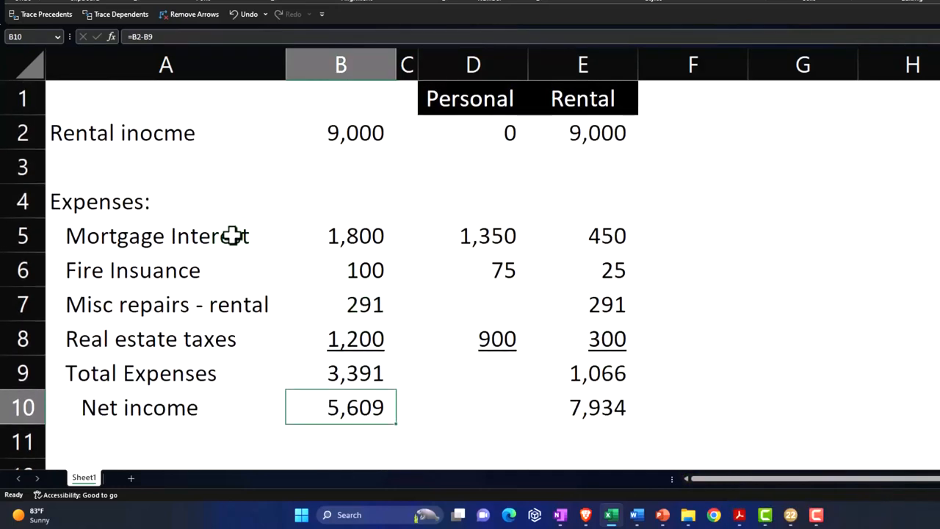
{"action": "left_click", "coordinate": [473, 235]}
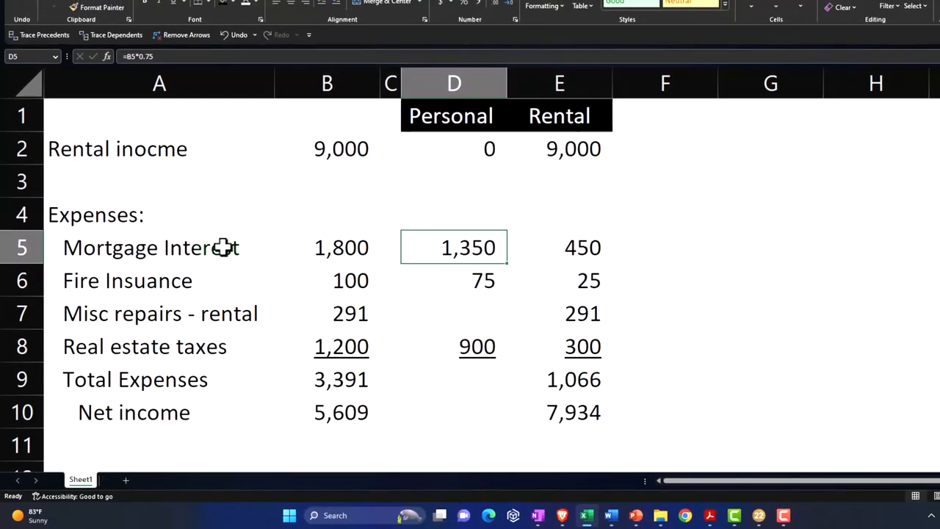
Add a 'Total' heading in F1 and start a SUM formula below it.
{"action": "left_click", "coordinate": [477, 346]}
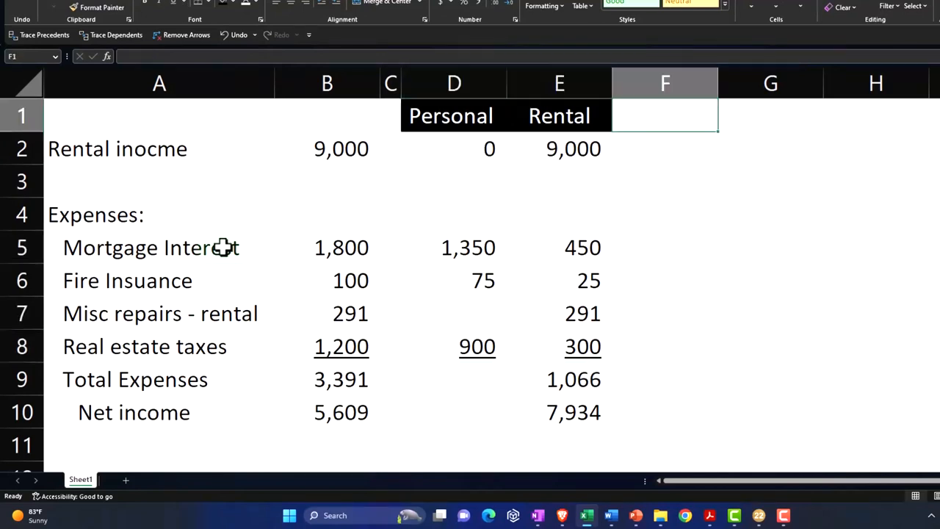
{"action": "type", "text": "Total"}
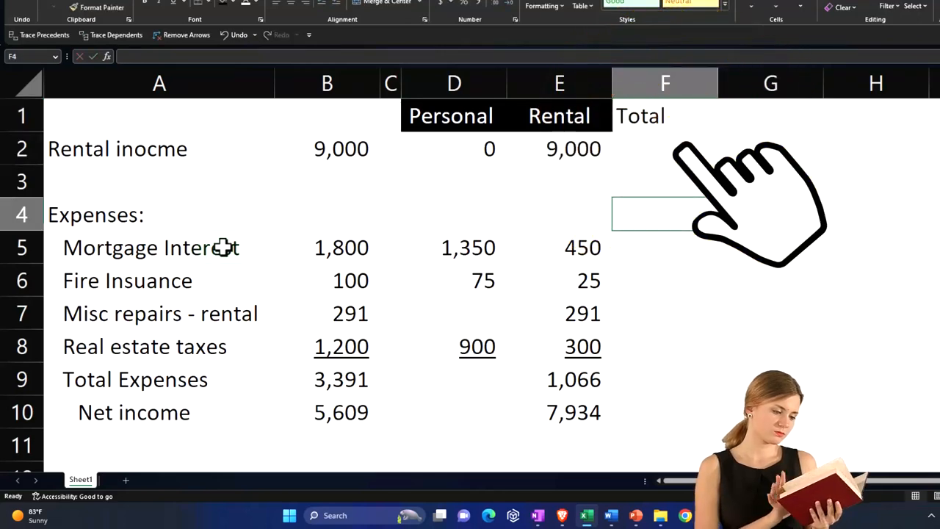
{"action": "type", "text": "=sum("}
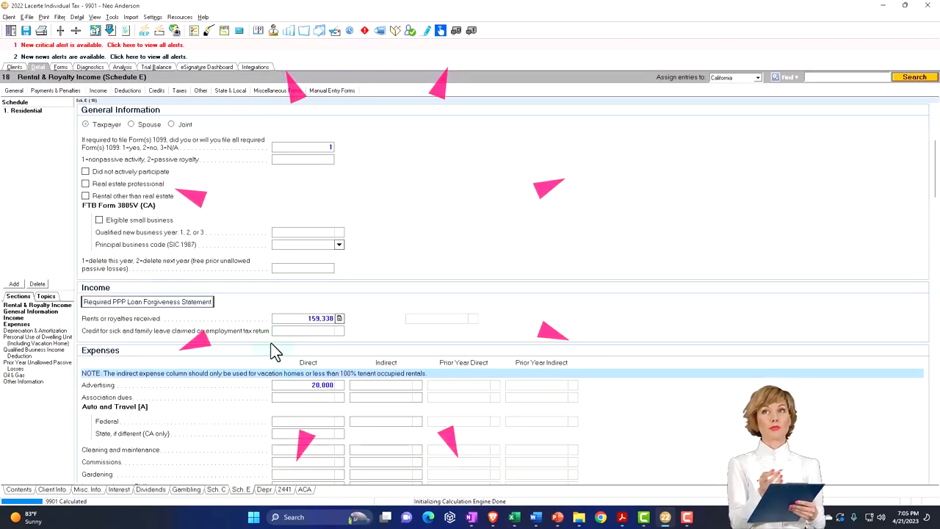
{"action": "scroll", "scroll_direction": "down", "scroll_amount": 3}
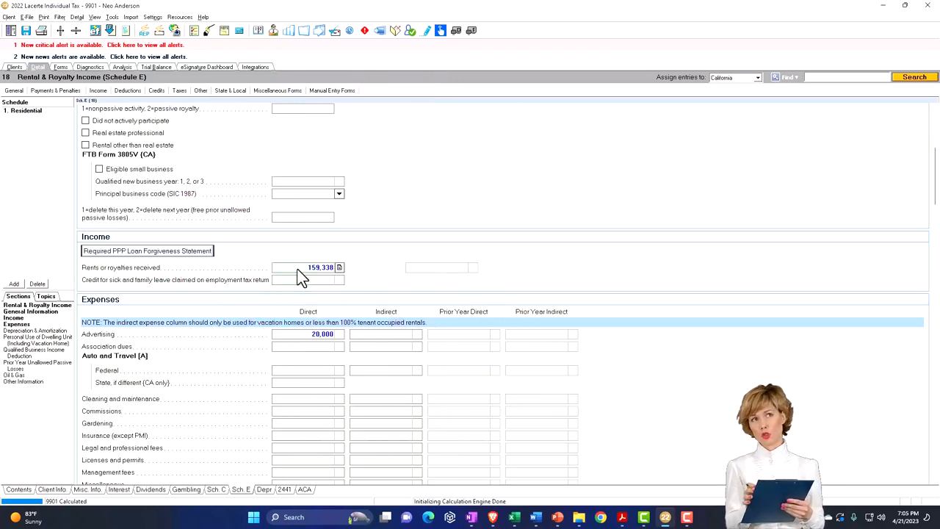
{"action": "left_click", "coordinate": [307, 267]}
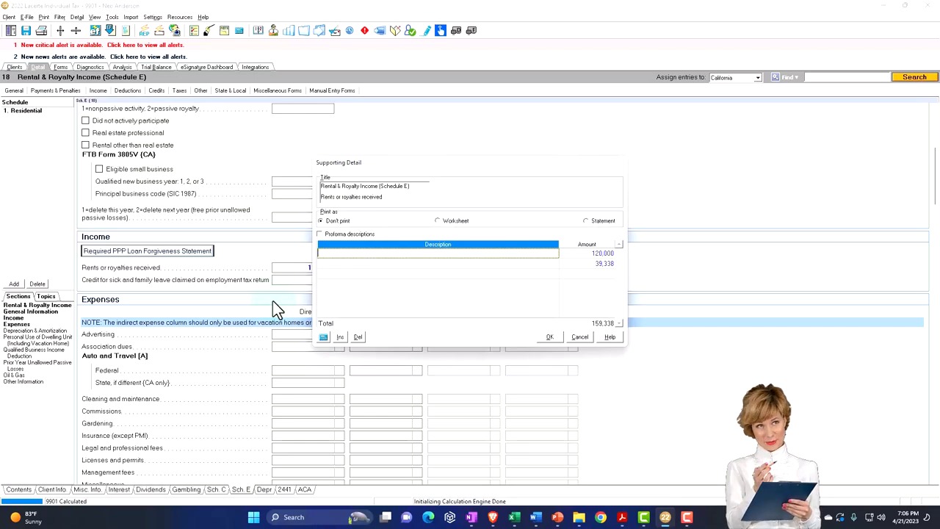
{"action": "left_click", "coordinate": [548, 337]}
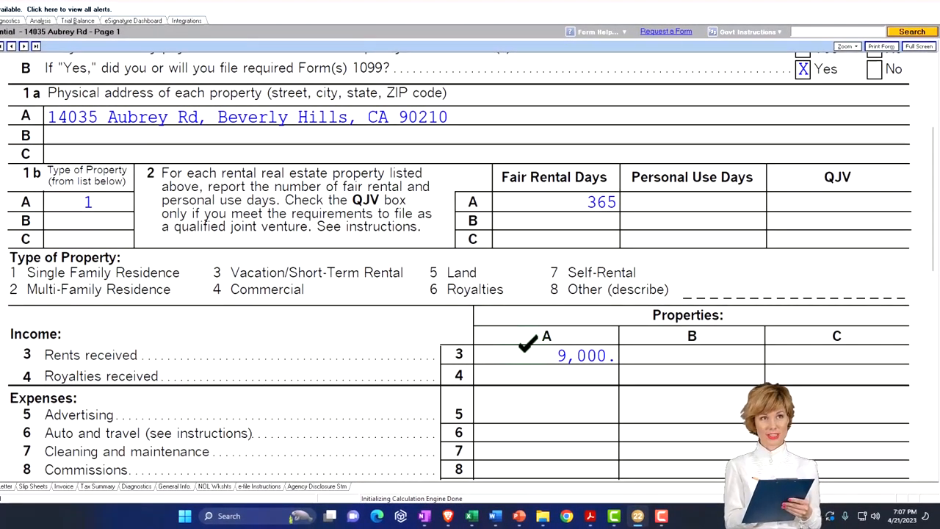
{"action": "scroll", "scroll_direction": "down", "scroll_amount": 3}
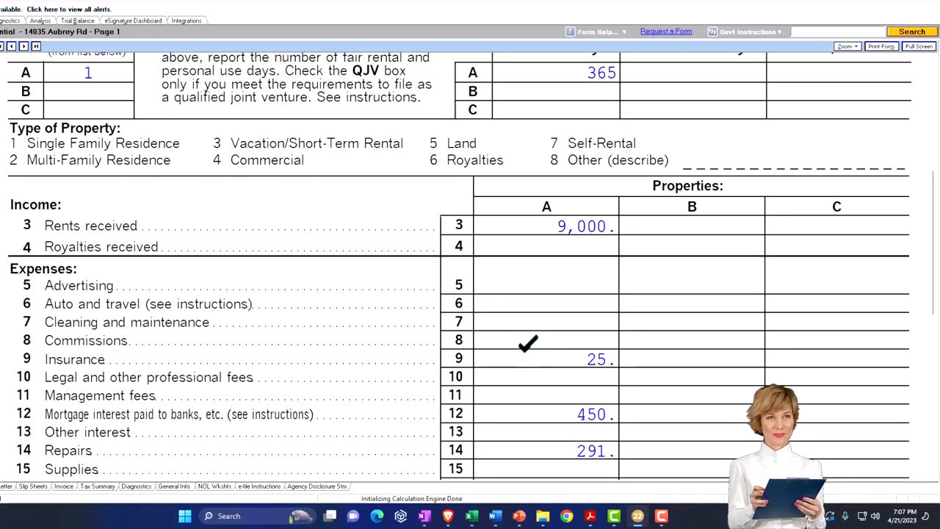
{"action": "scroll", "scroll_direction": "down", "scroll_amount": 3}
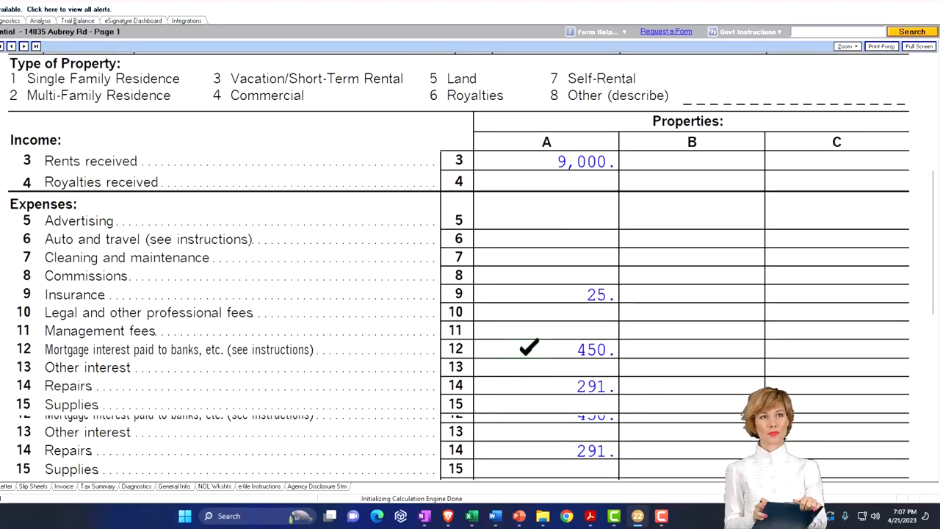
{"action": "scroll", "scroll_direction": "down", "scroll_amount": 3}
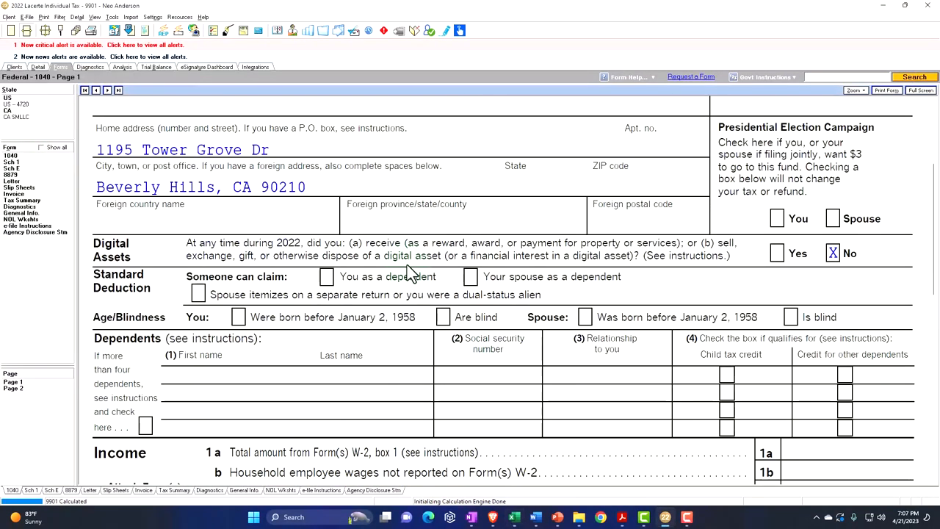
Scroll Form 1040 to line 8, then open the Deductions menu of input screens.
{"action": "scroll", "scroll_direction": "down", "scroll_amount": 3}
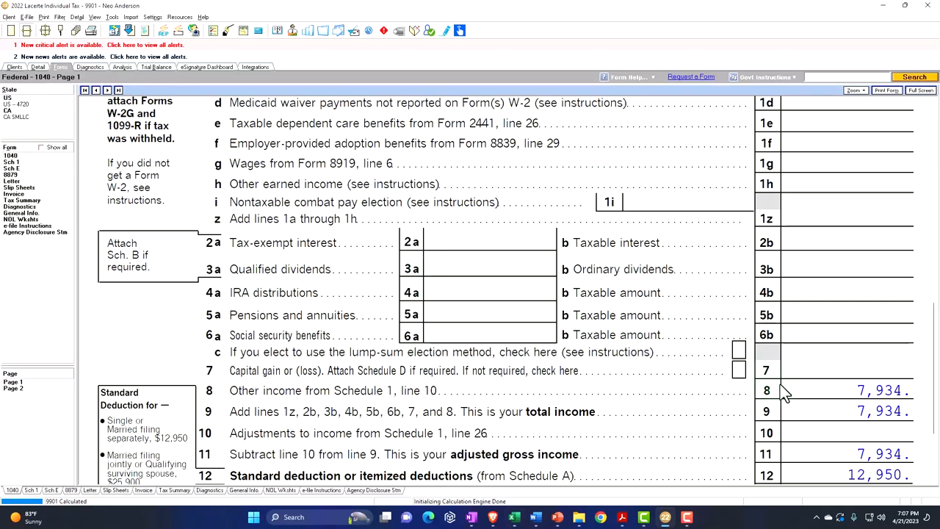
{"action": "mouse_move", "coordinate": [801, 402]}
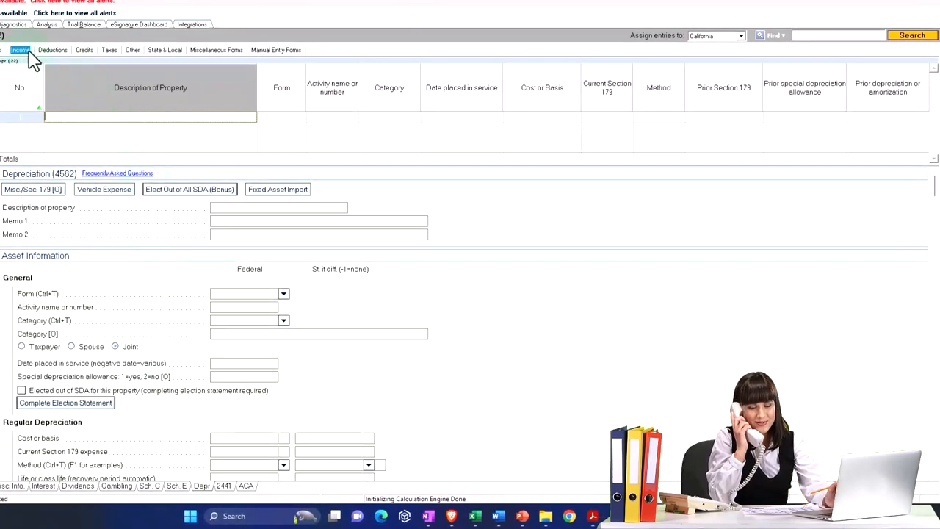
{"action": "left_click", "coordinate": [52, 50]}
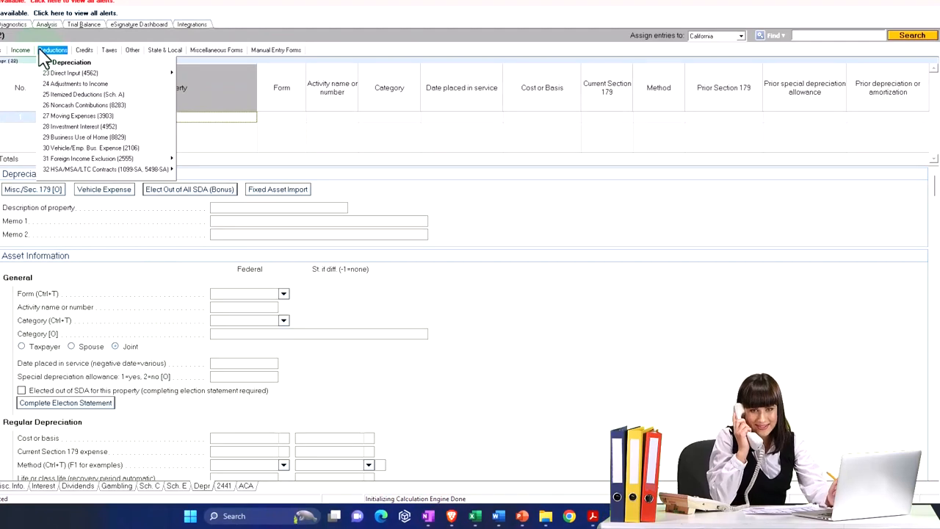